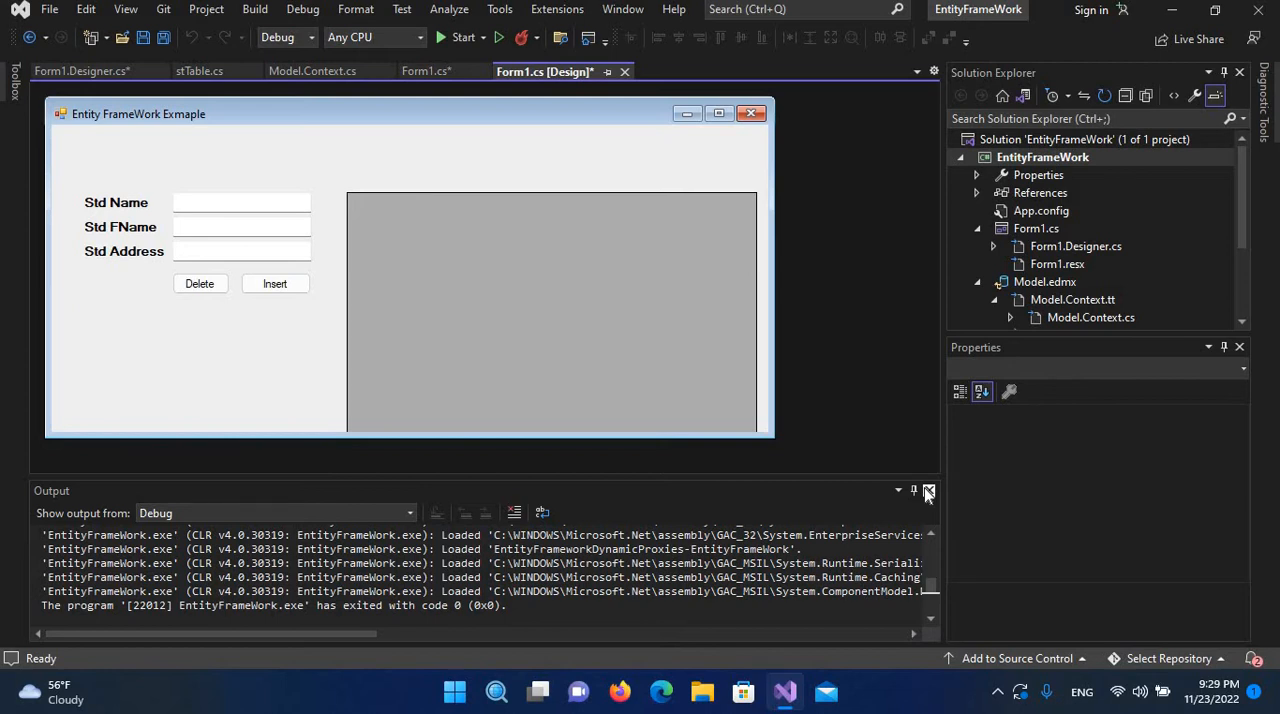
Step: Close the Output window and create the Delete button's empty button1_Click handler from the designer
left_click(928, 490)
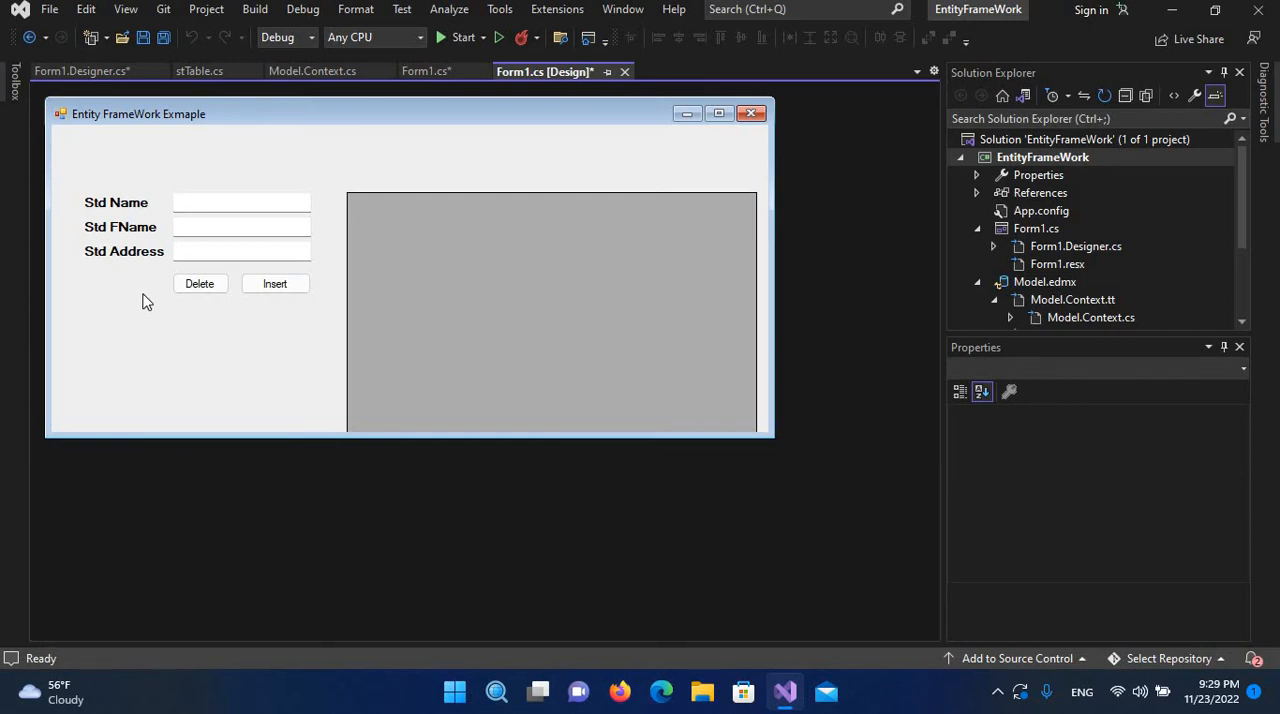
mouse_move(200, 283)
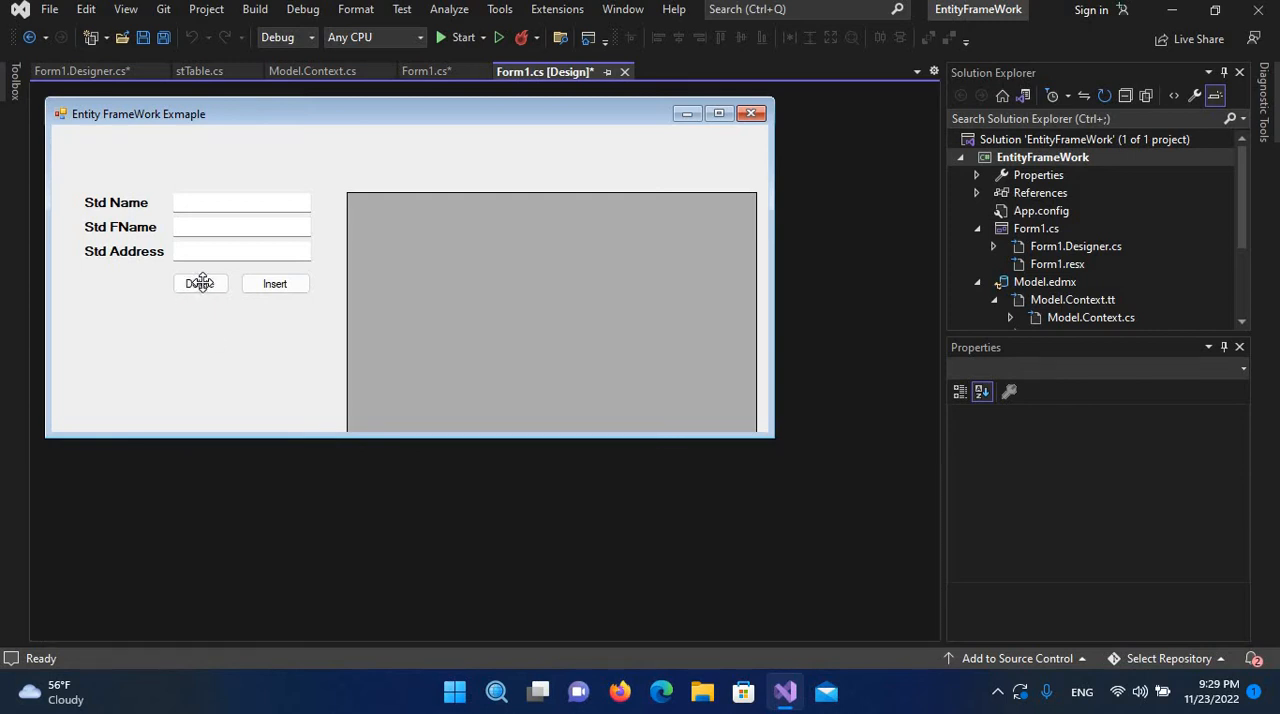
left_click(200, 283)
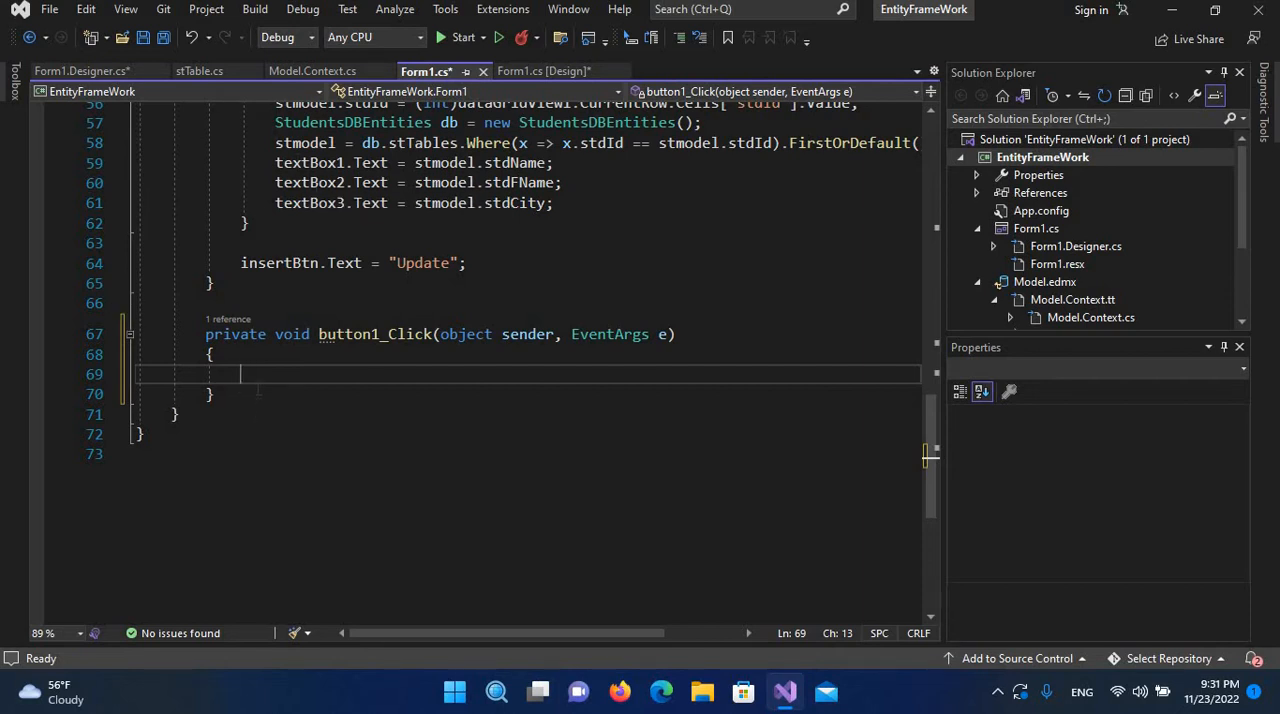
Step: Declare 'StudentsDBEntities db = new StudentsDBEntities();' at the top of the handler
type("S")
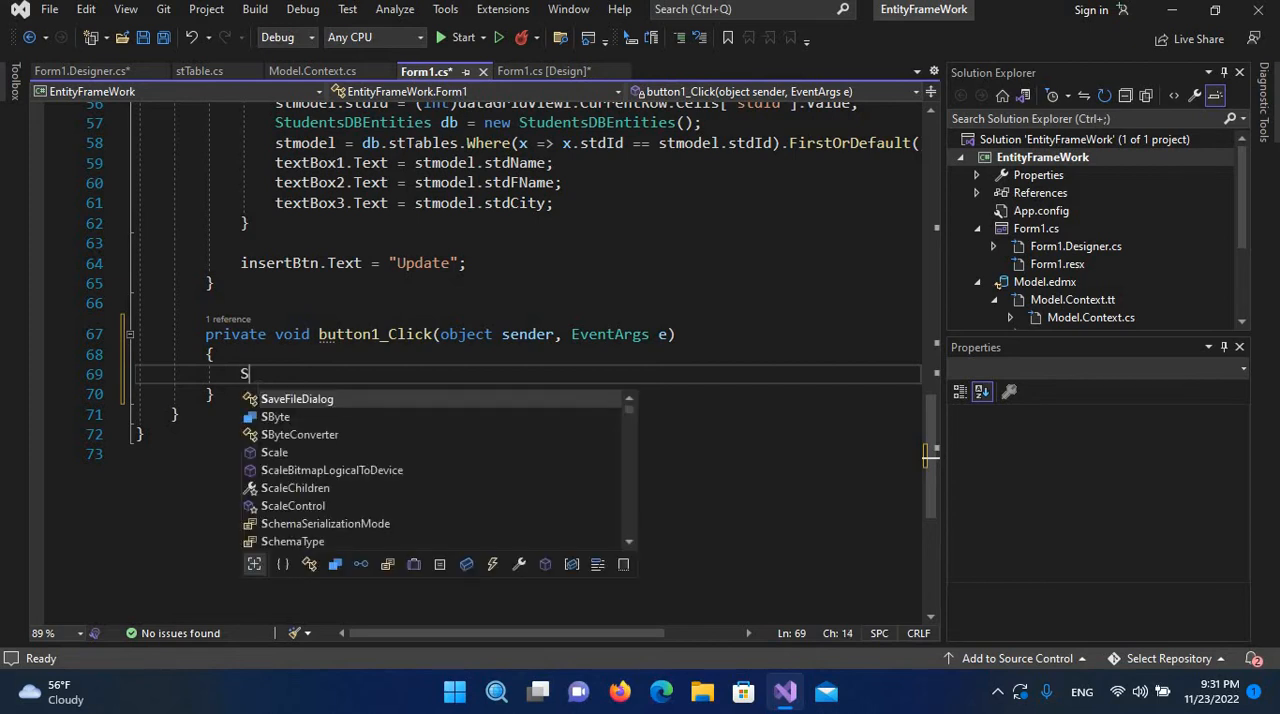
type("tud")
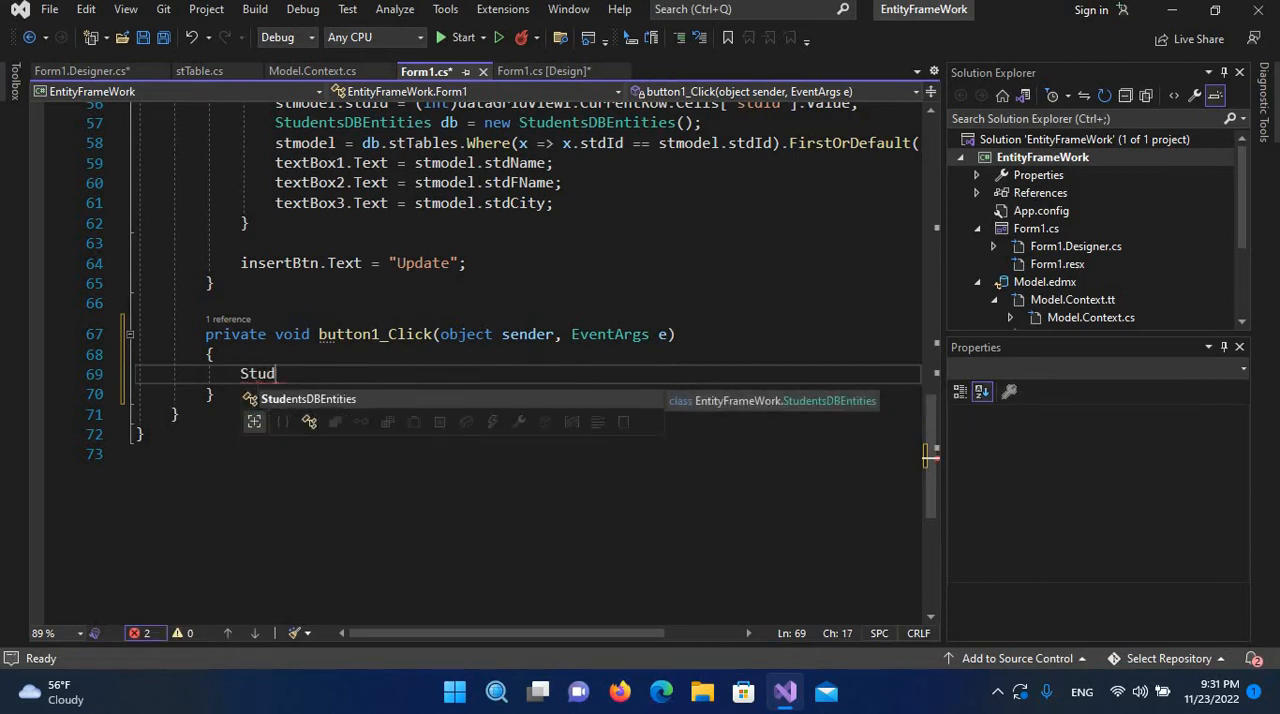
type("entsDBEntities db = new")
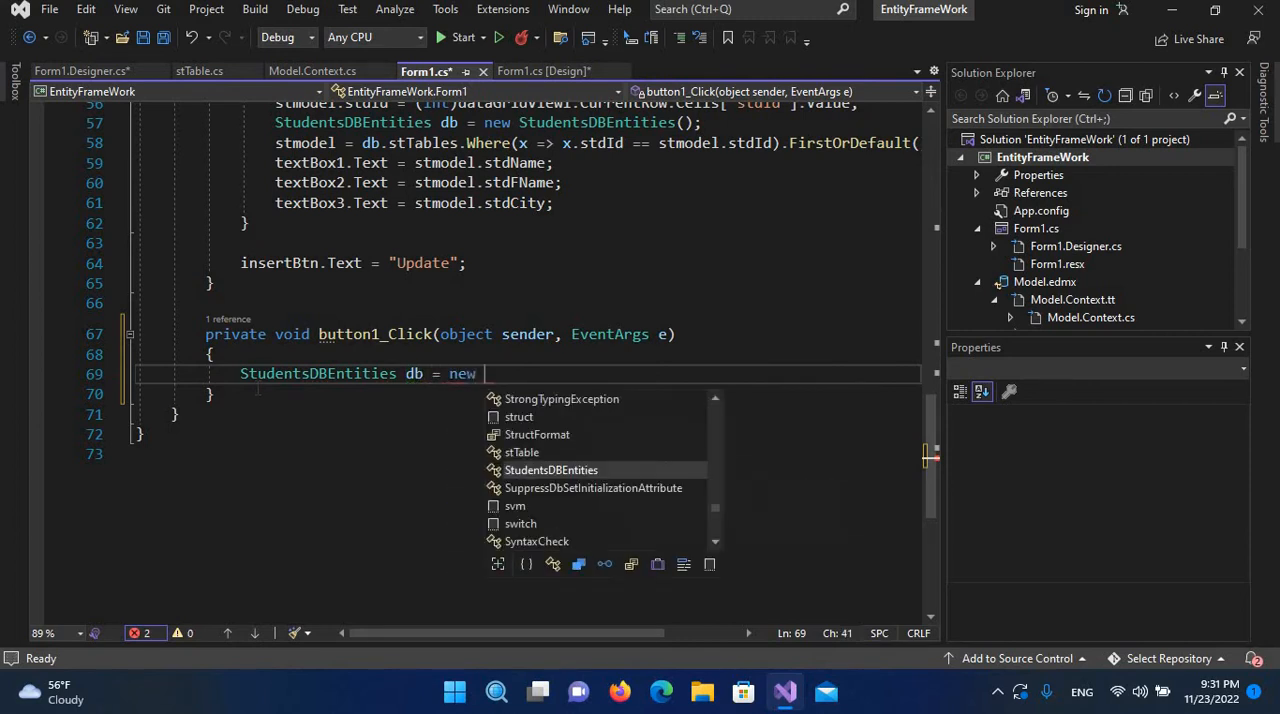
type("Su")
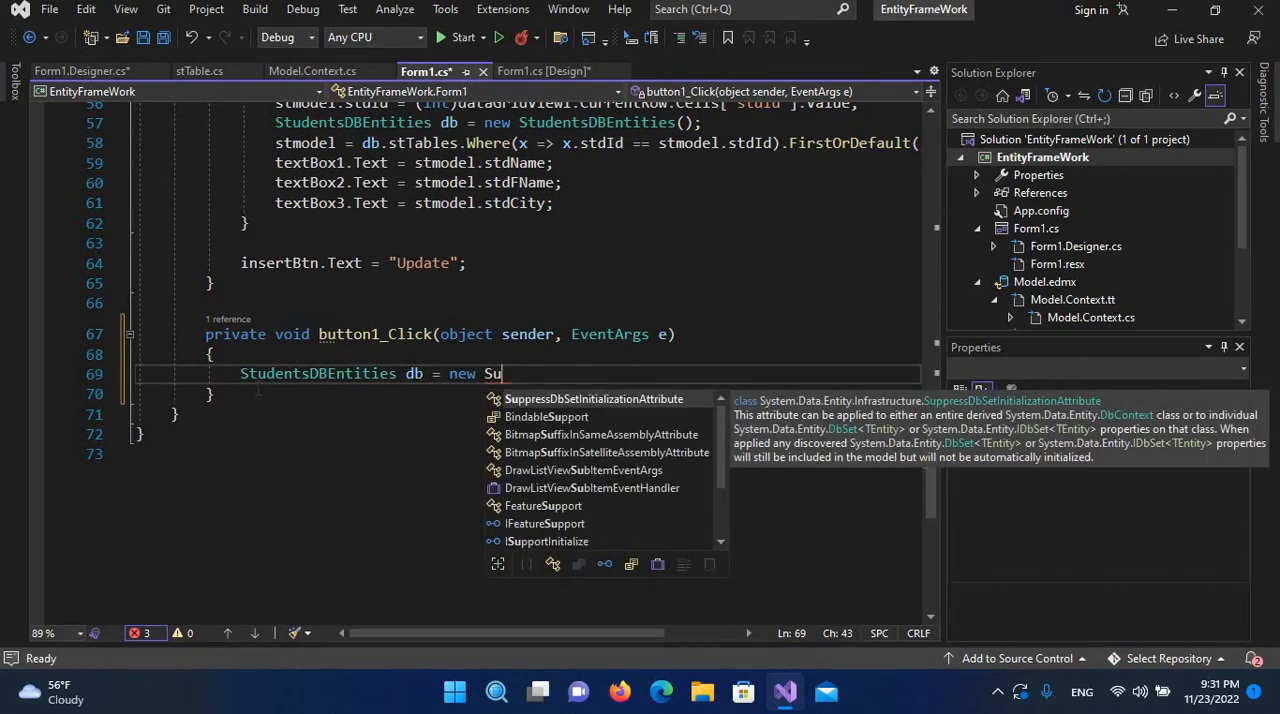
type("StudentsDBEntities")
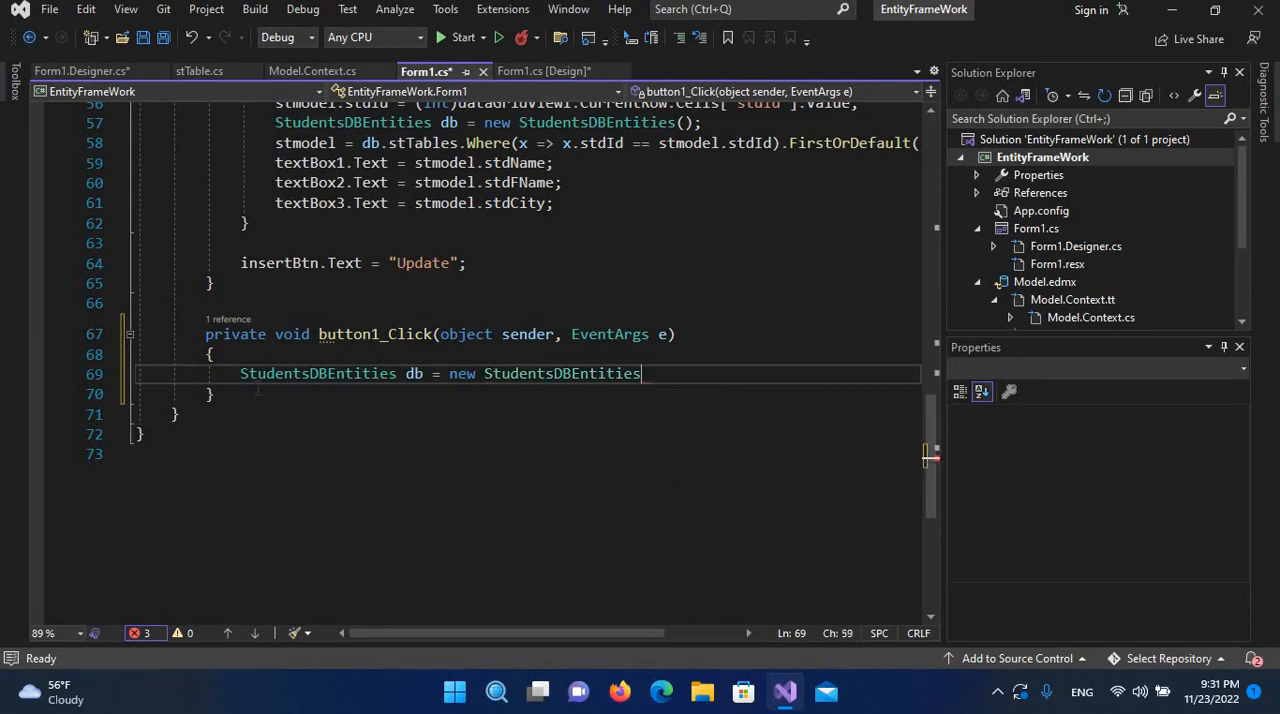
type("();")
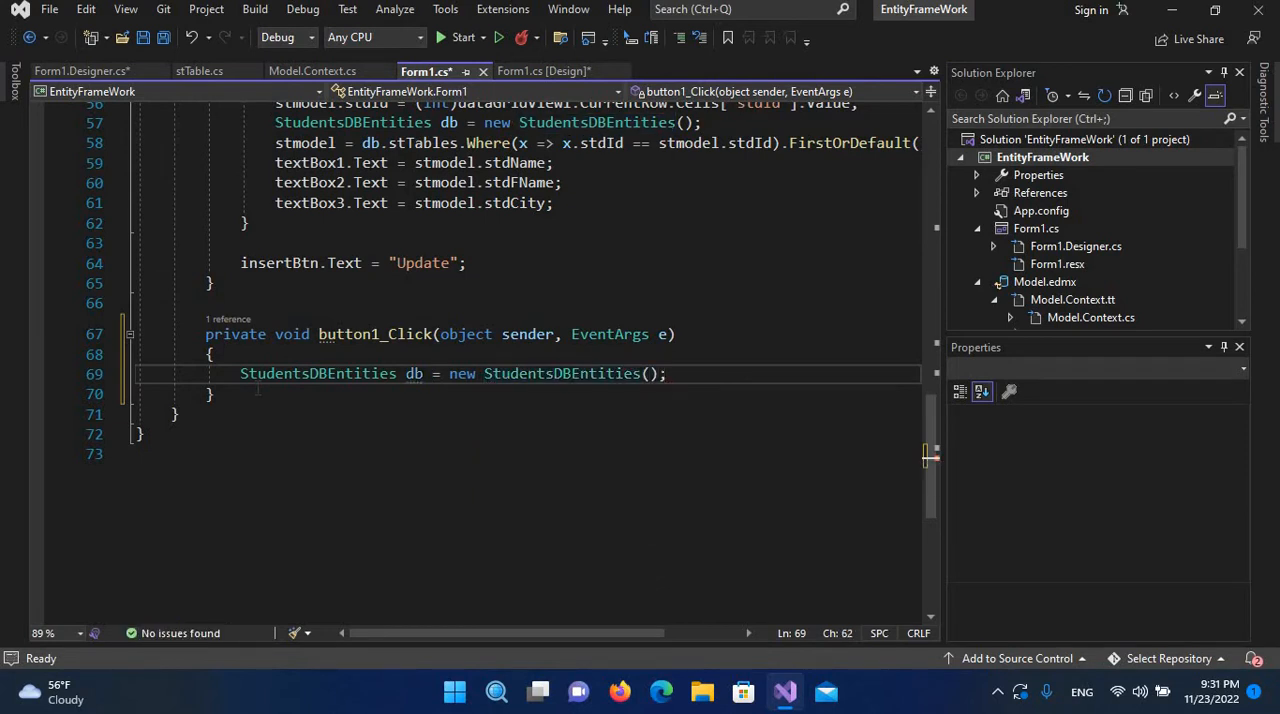
key("enter")
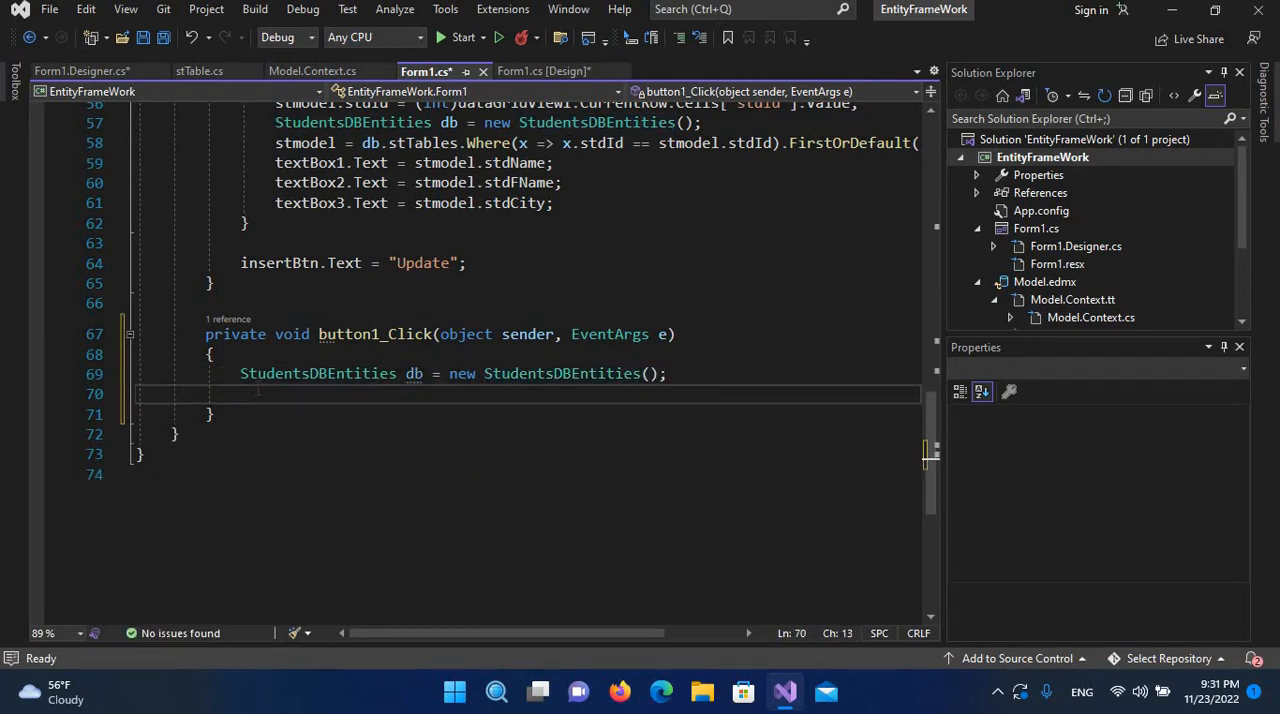
Step: Add 'var entry = db.Entry(stmodel);' to get the student's database entry
type("var")
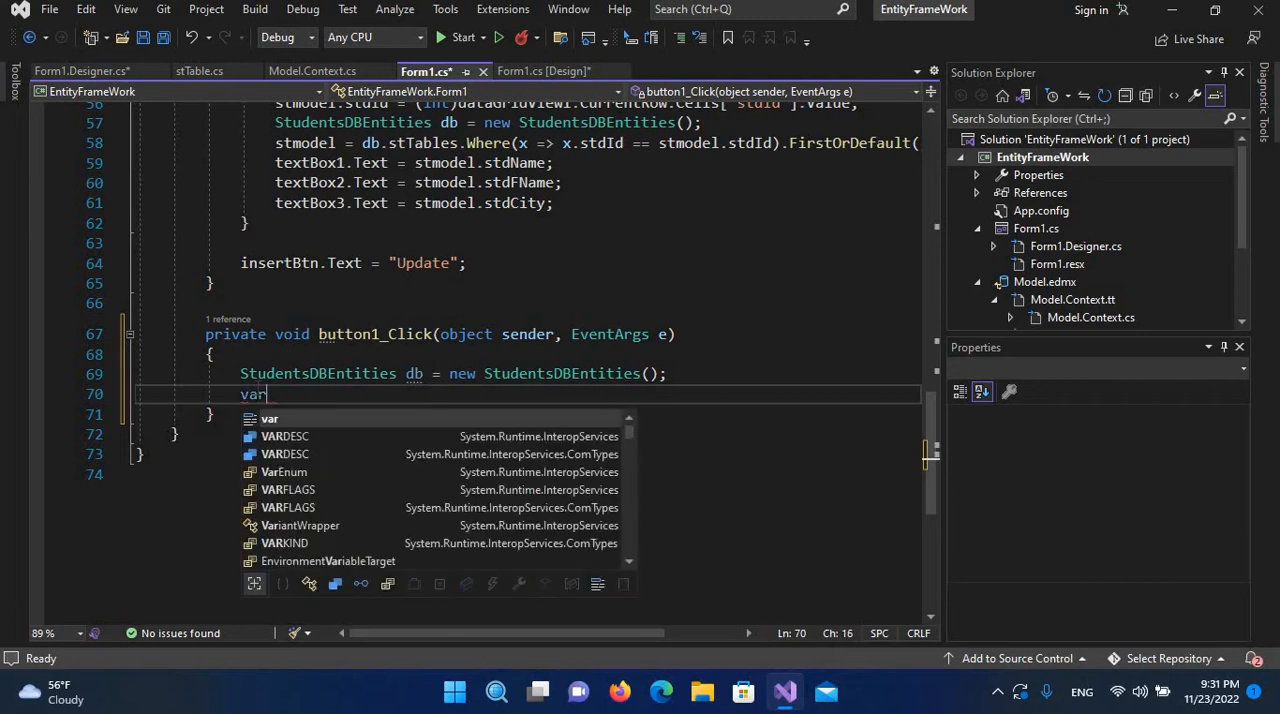
type("ent")
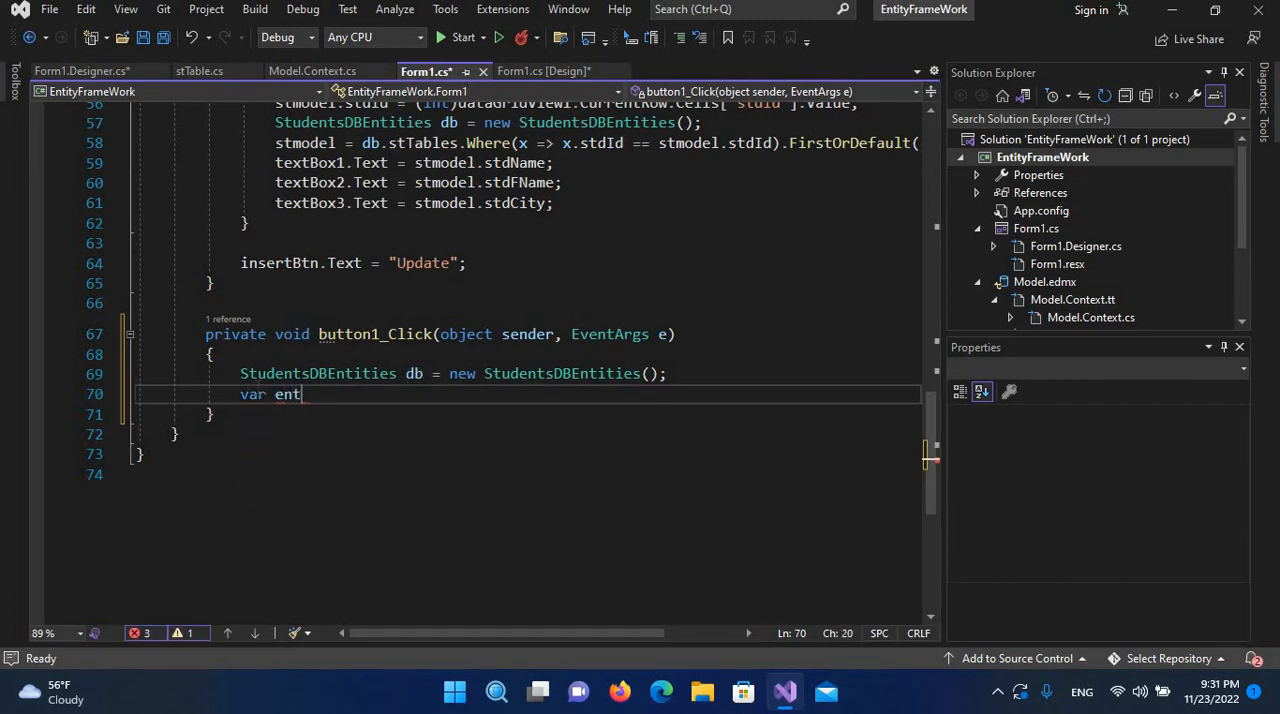
type("ry = db.")
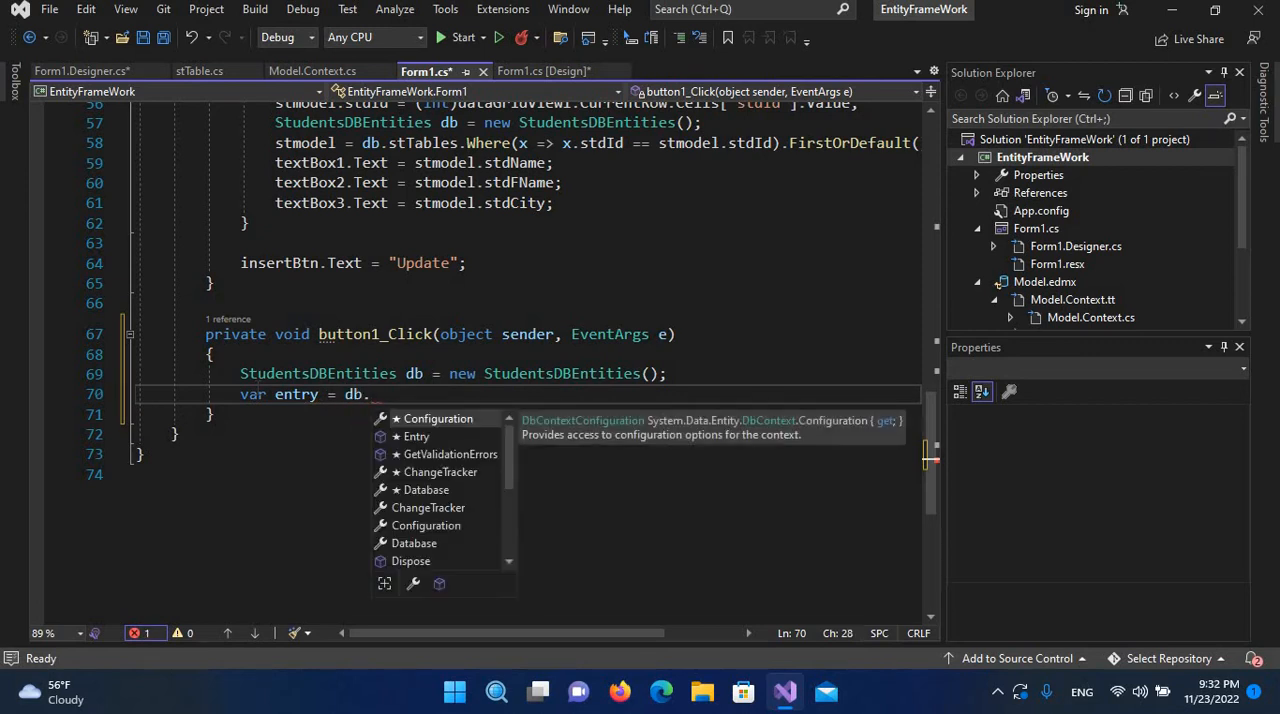
type("Entry")
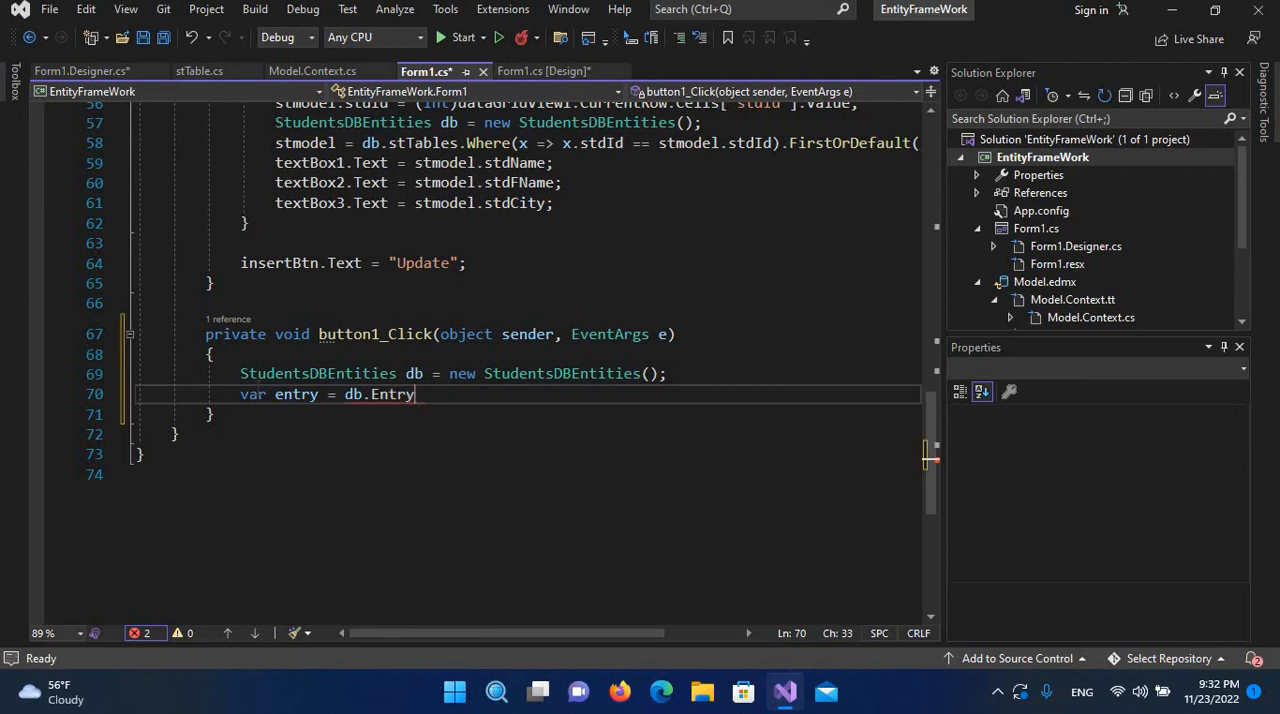
type("(stmodel")
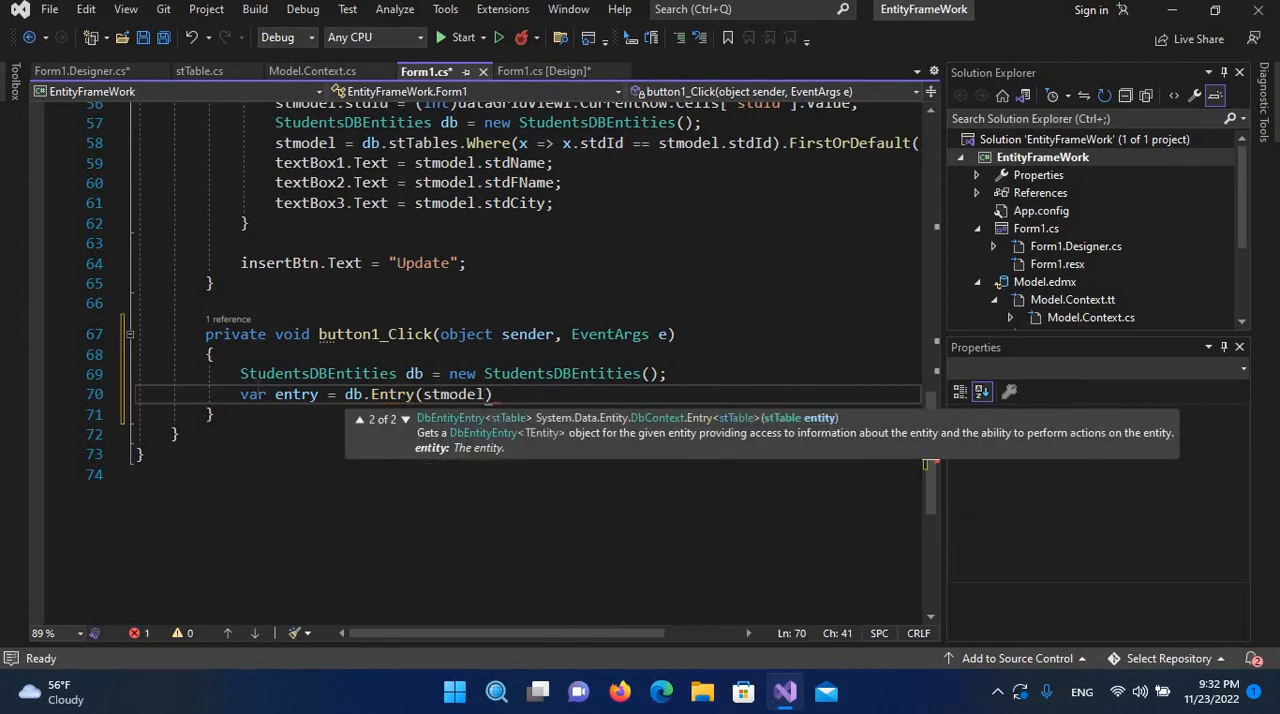
type(";")
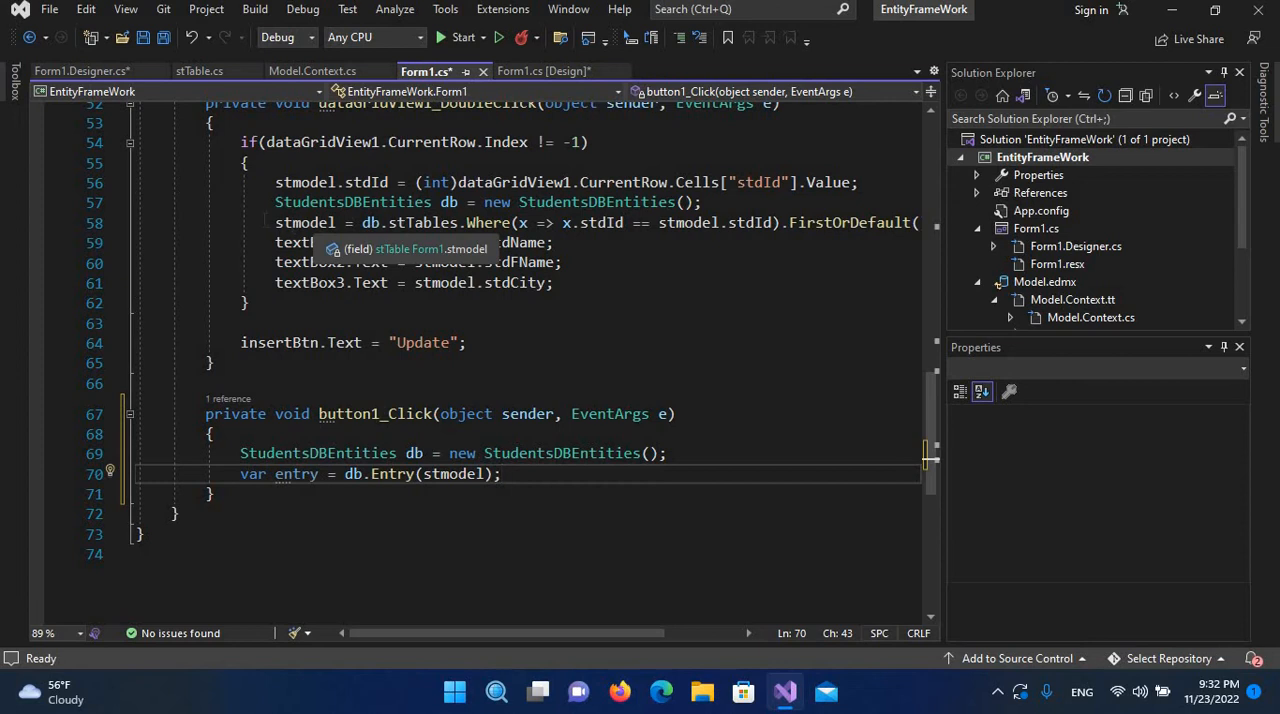
mouse_move(470, 282)
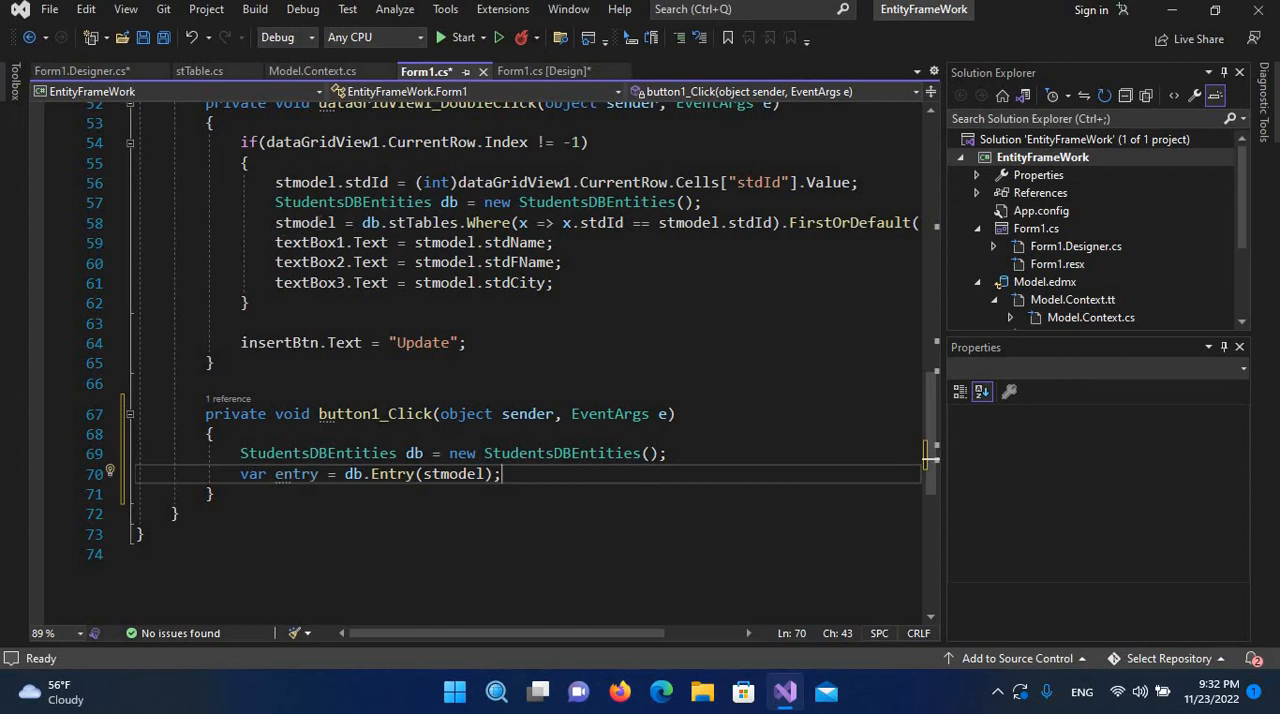
mouse_move(474, 473)
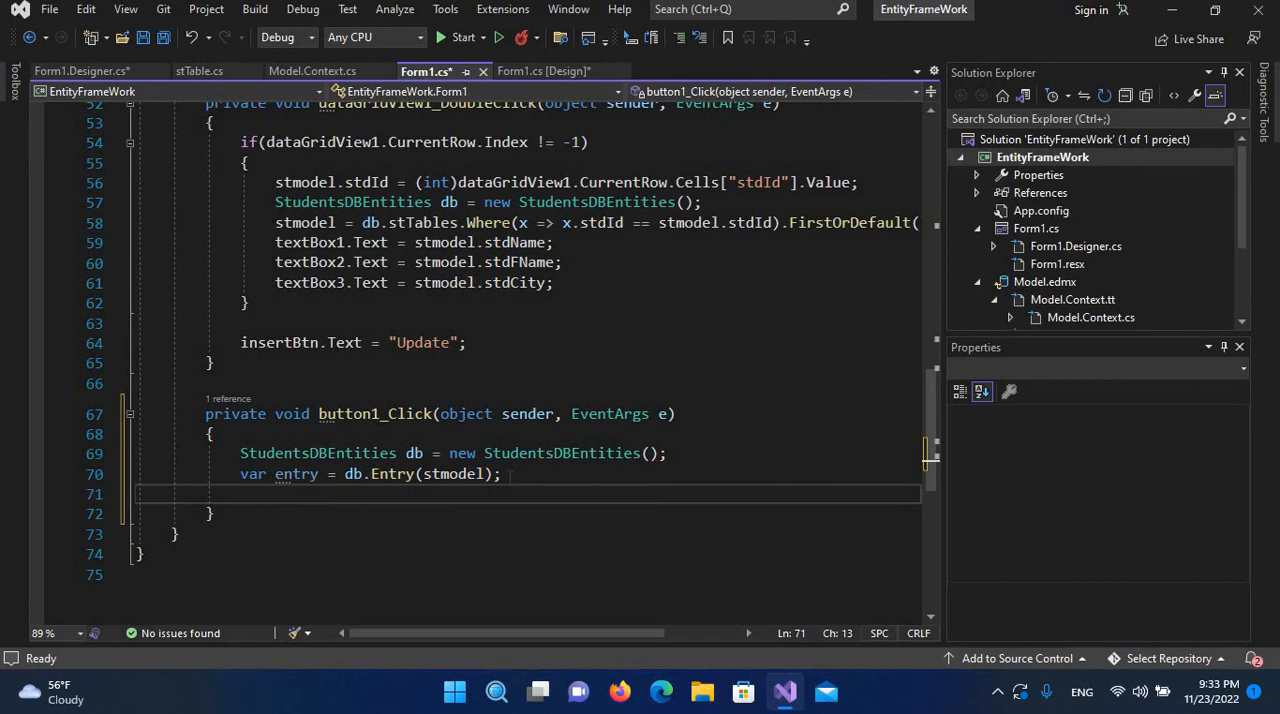
Step: Write the check 'if (entry.State == EntityState.Detached)'
type("if(entry.")
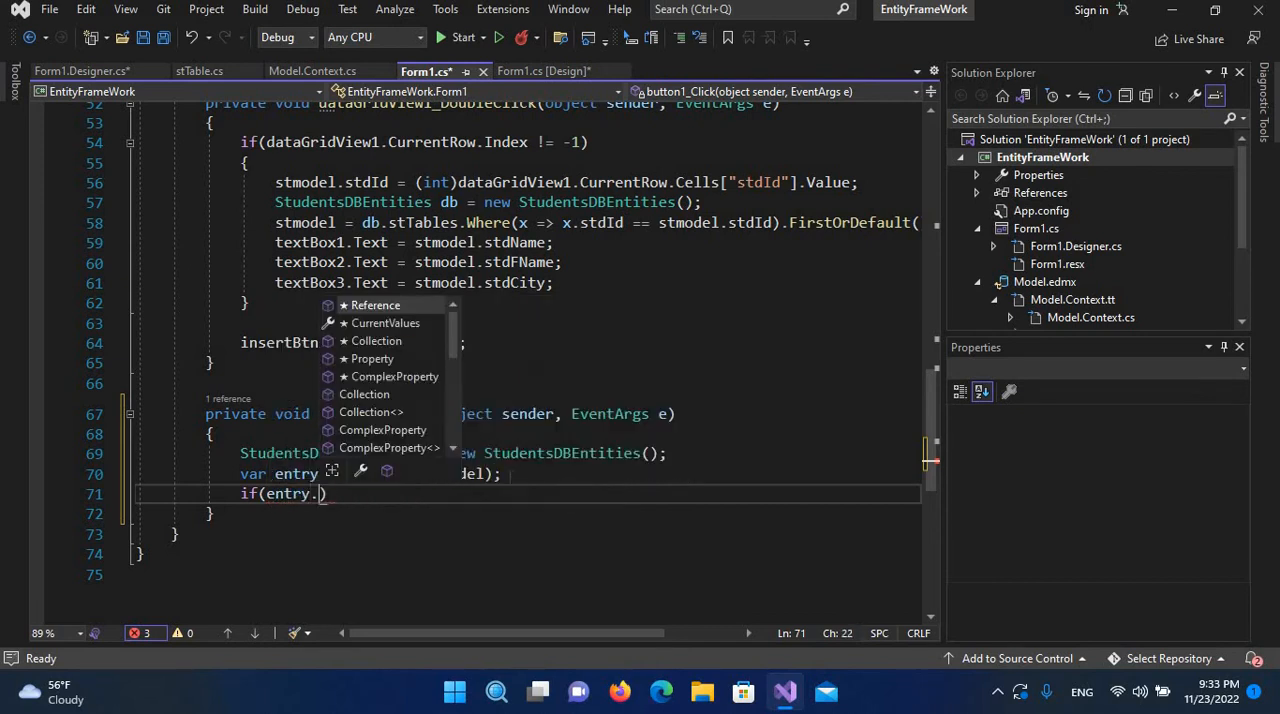
type("State == System.Data.Entity.EntityState")
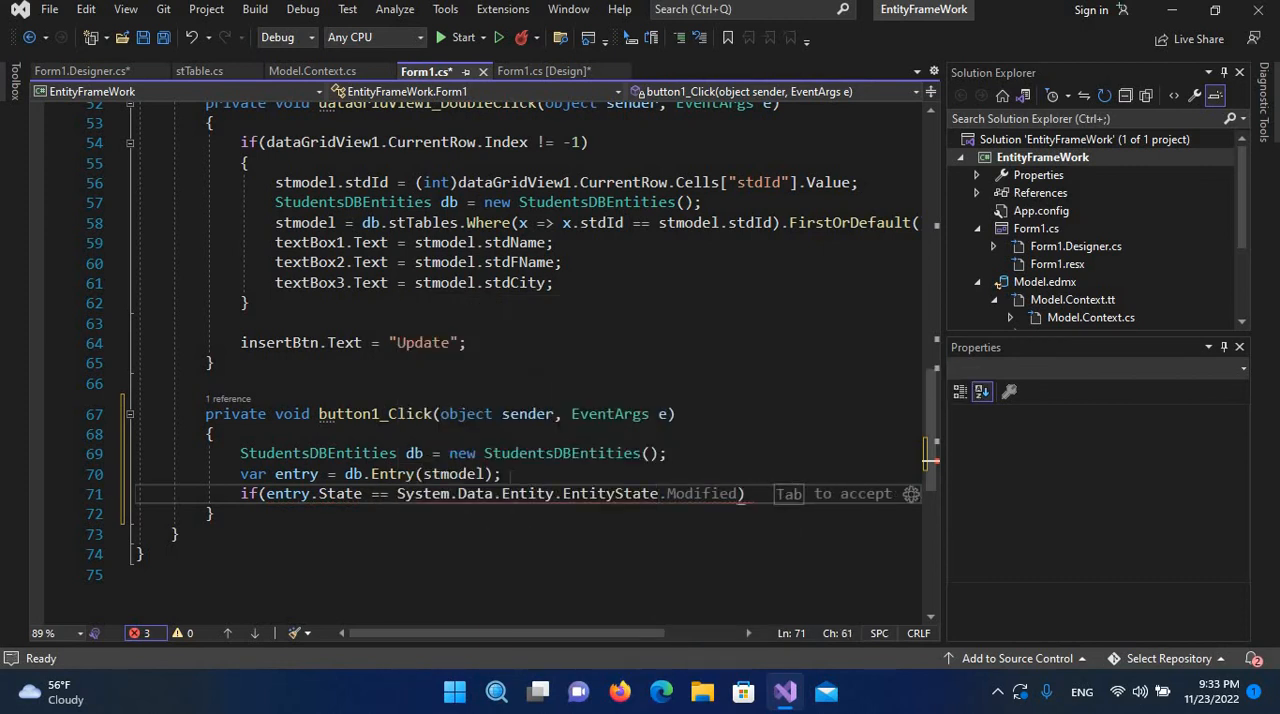
type("Detached")
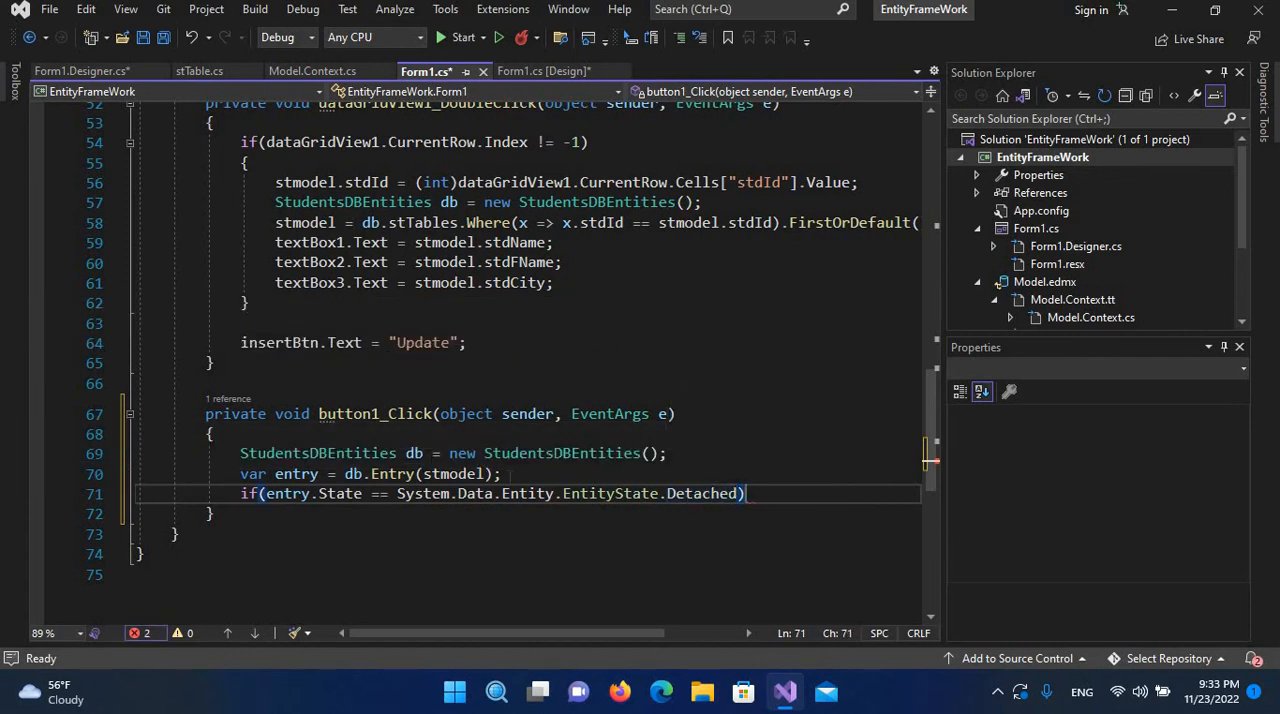
key("enter")
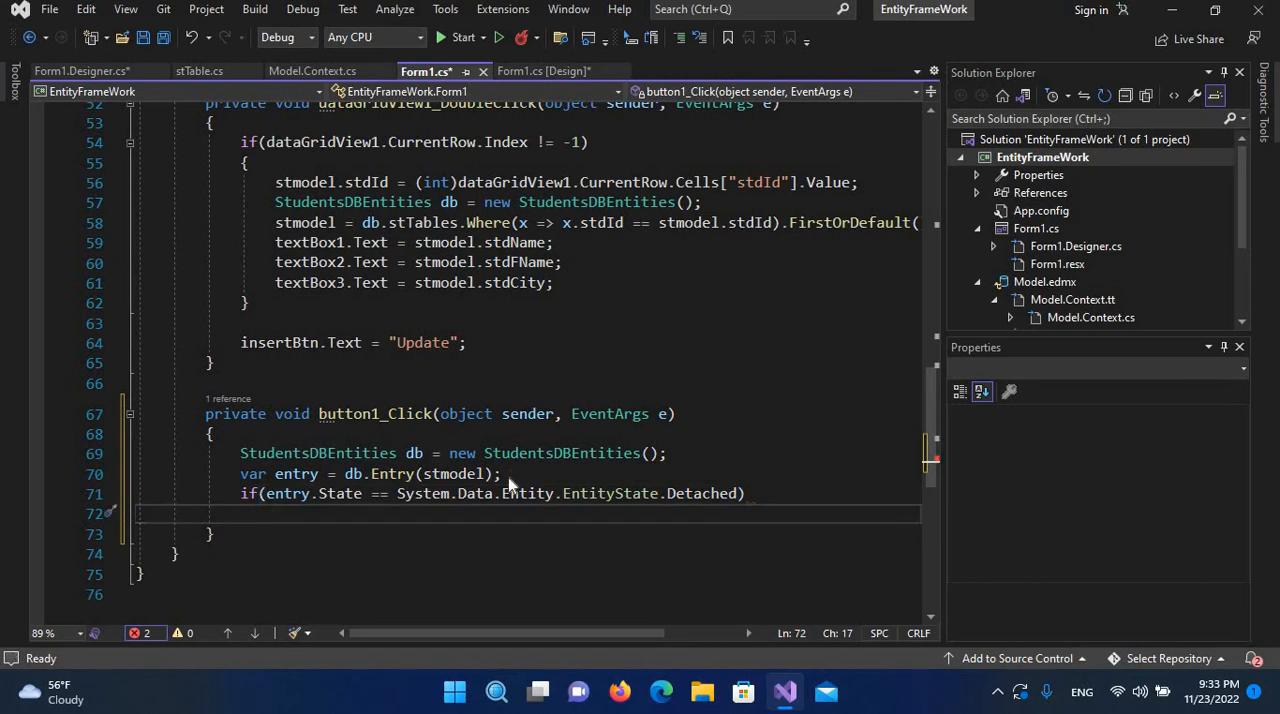
Step: Under the check, attach the record with 'db.stTables.Attach(stmodel);'
type("db.")
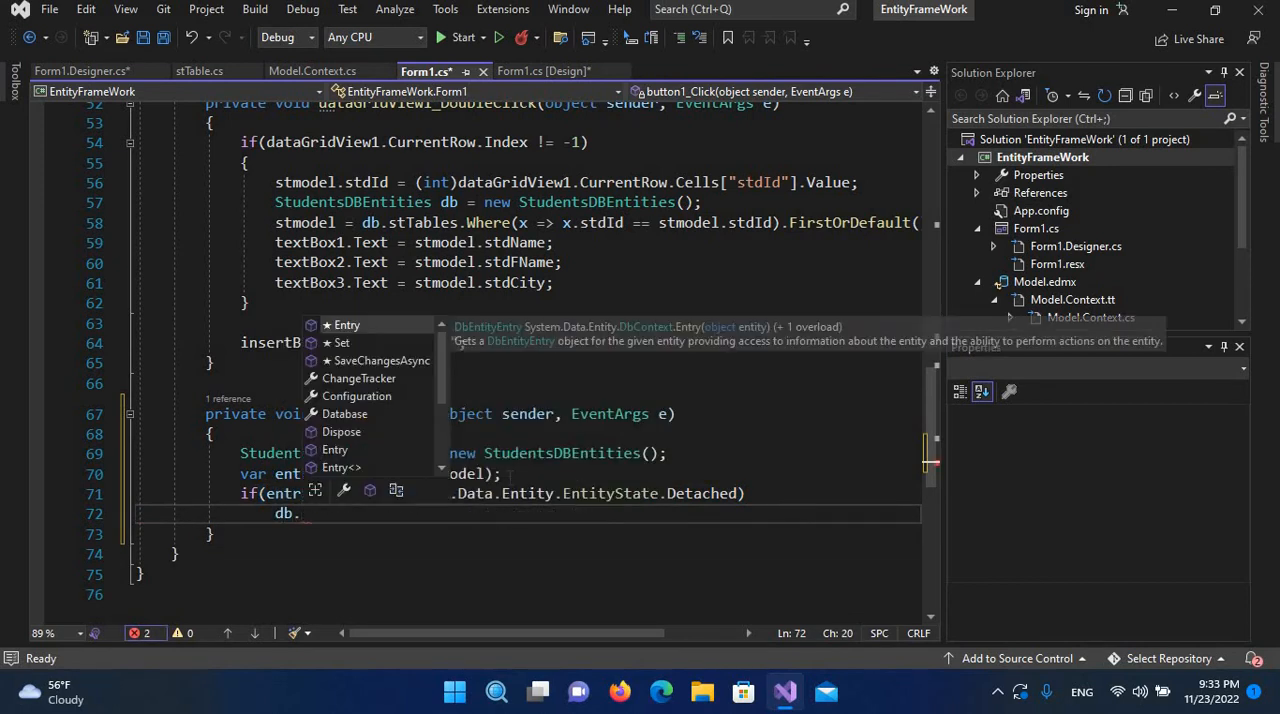
type("stTables")
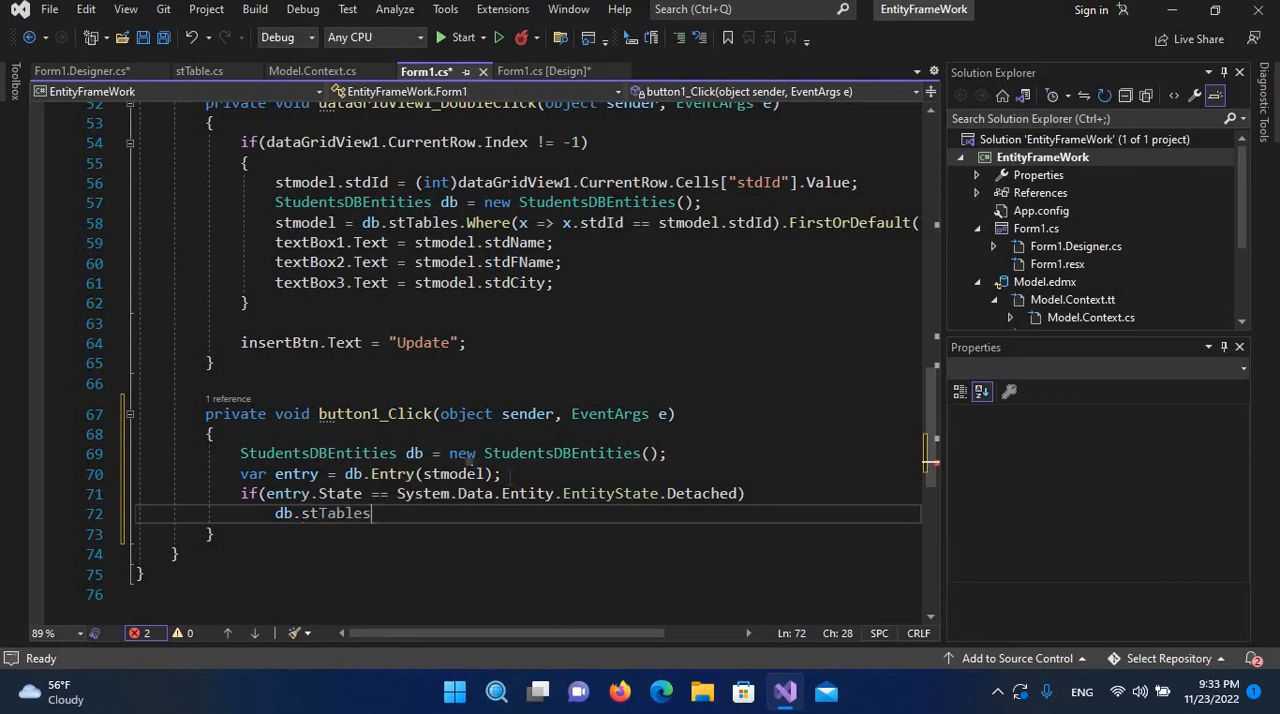
type(".at")
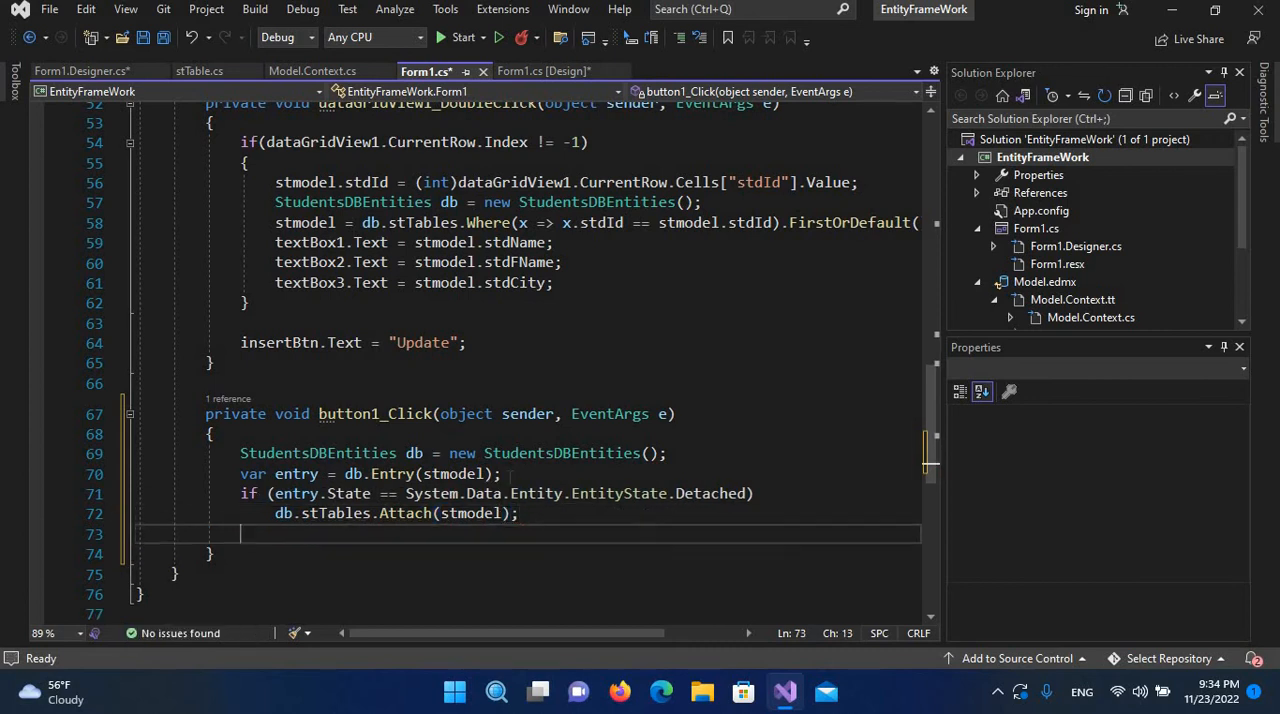
Step: Add 'db.stTables.Remove(stmodel);' to delete the student record
type("d")
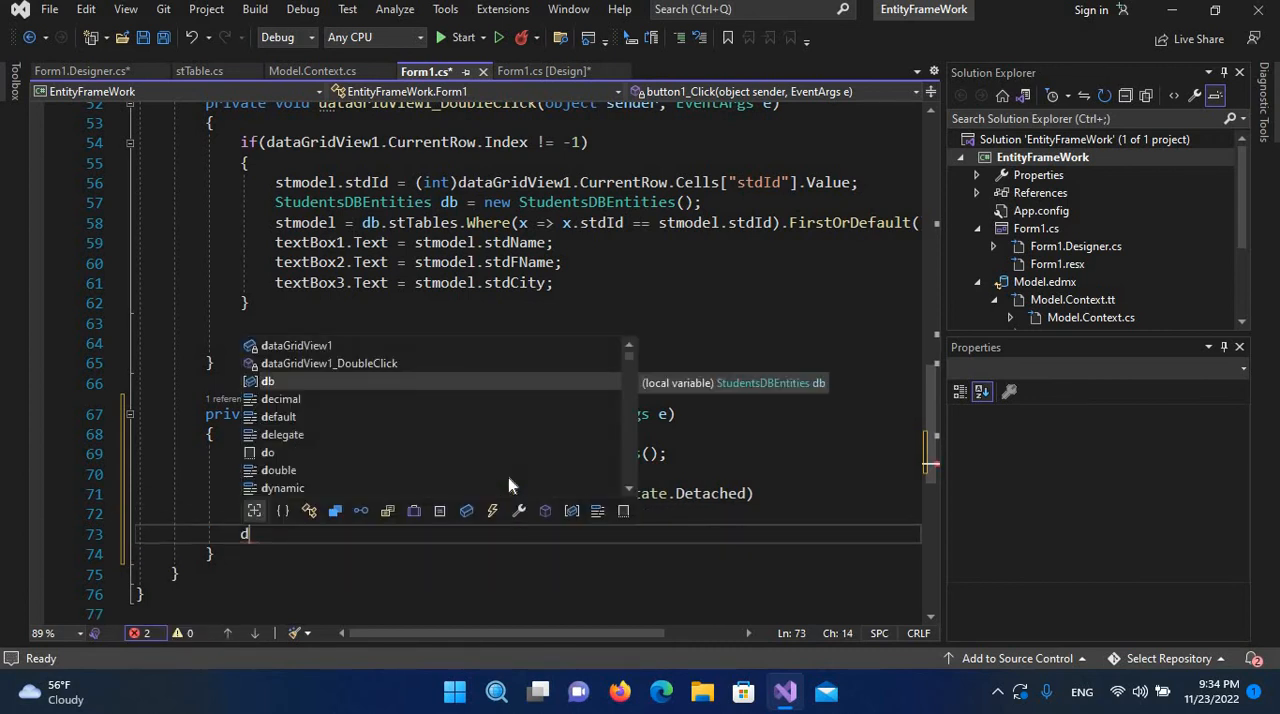
type("b.stTables")
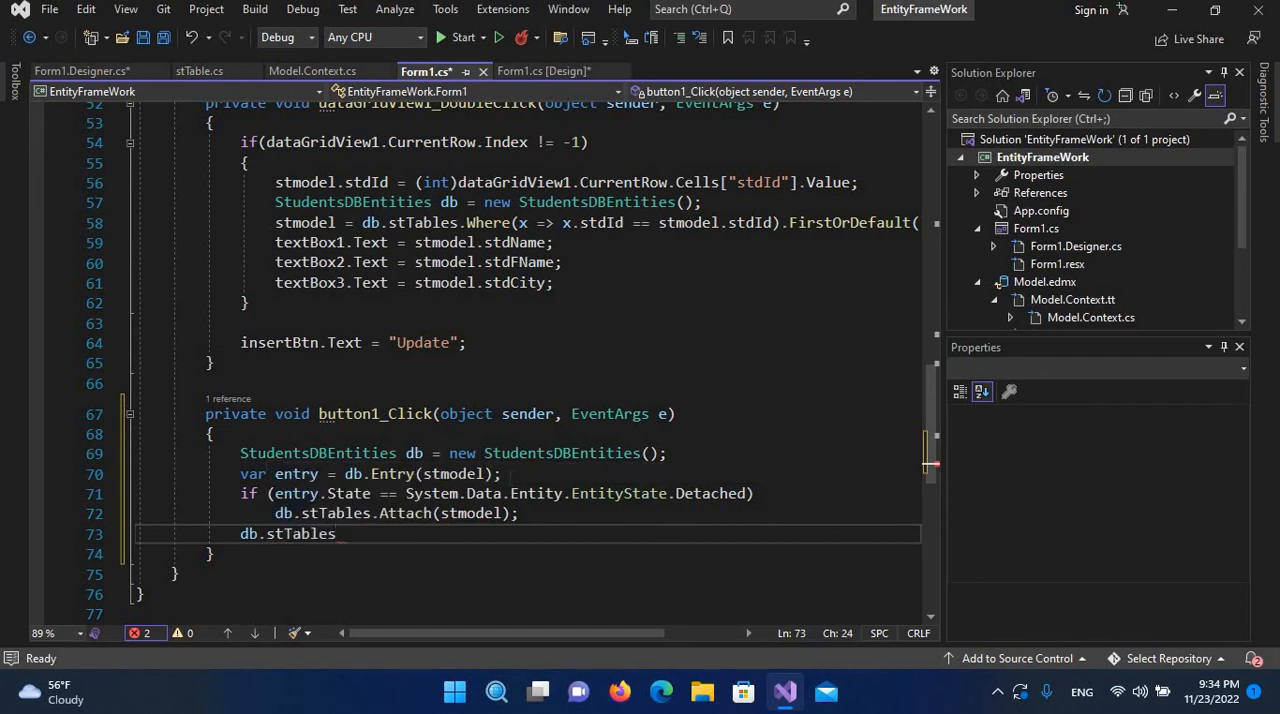
type(".Remove")
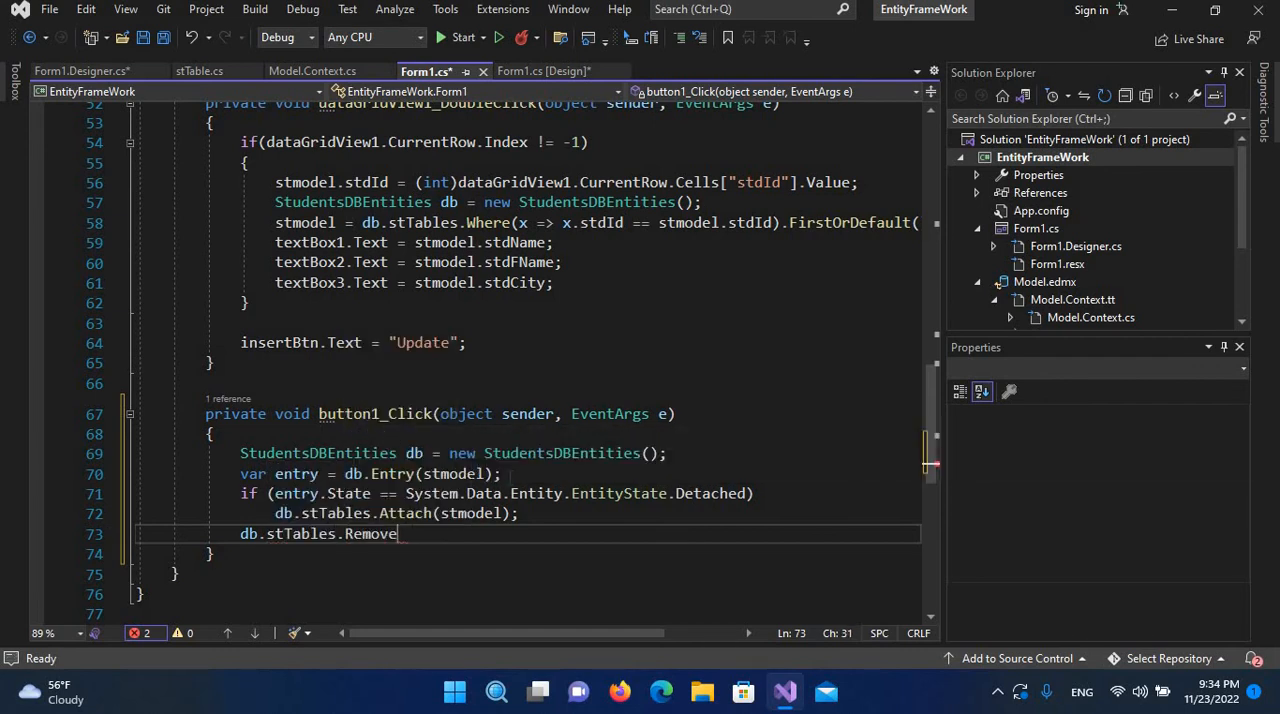
type("(stmodel")
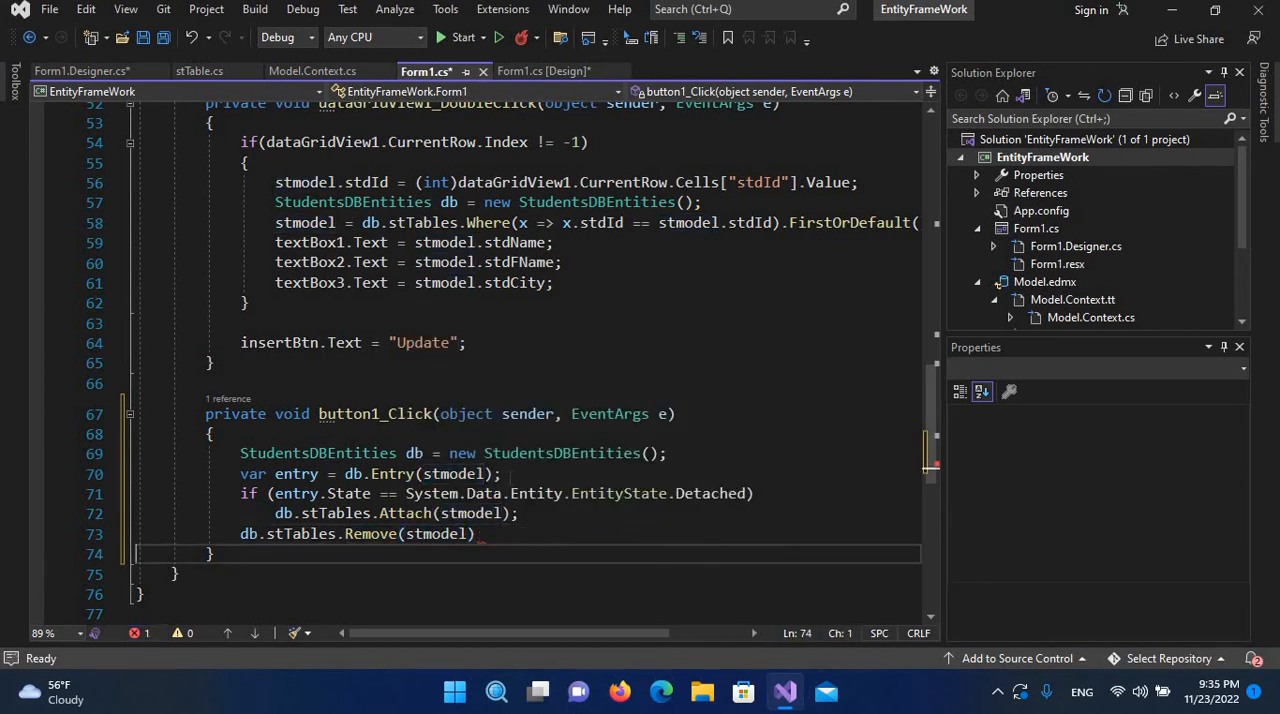
type(";")
type("db.")
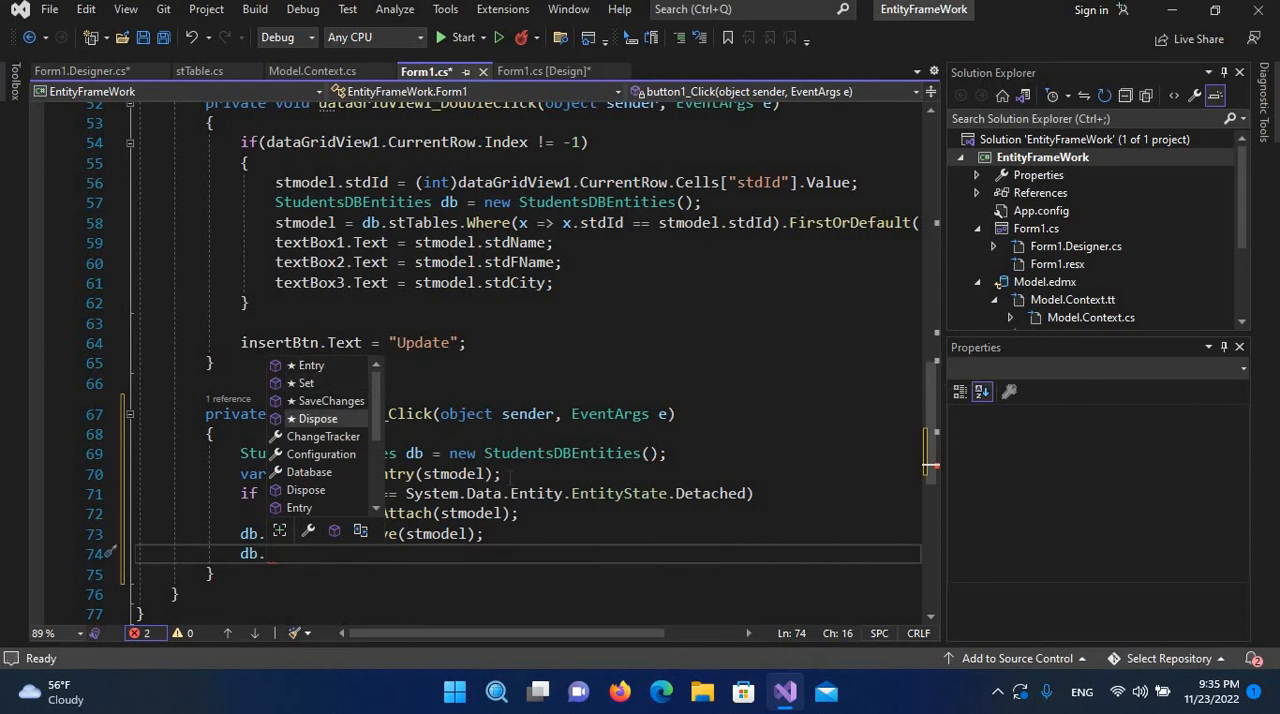
Step: Add 'db.SaveChanges();' and the 'populateDataGridView();' grid refresh call
type("SaveChanges")
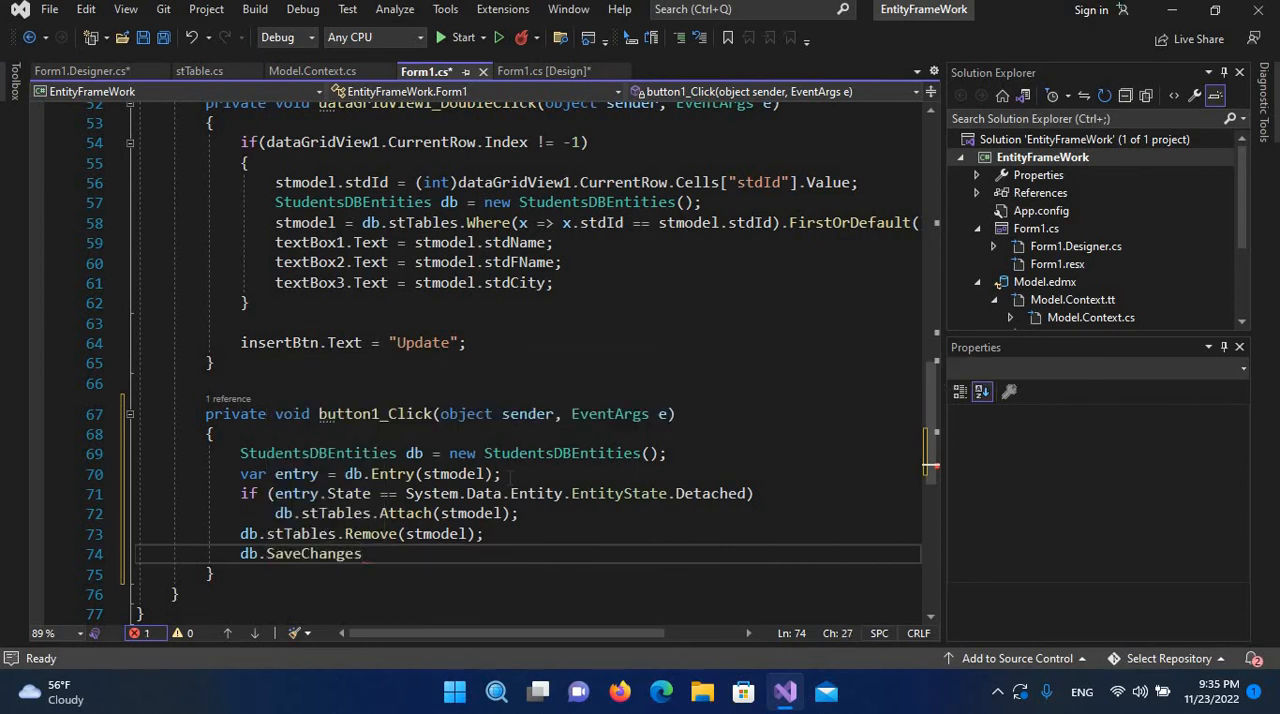
type("();")
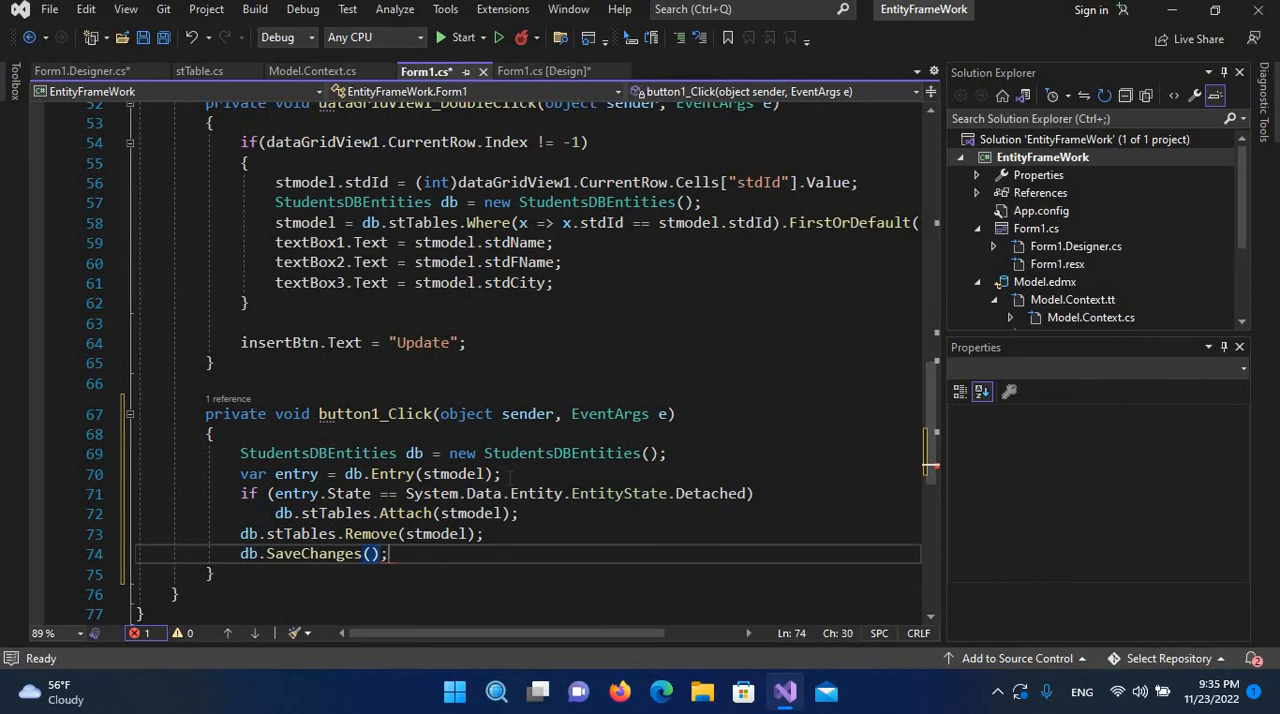
type("k")
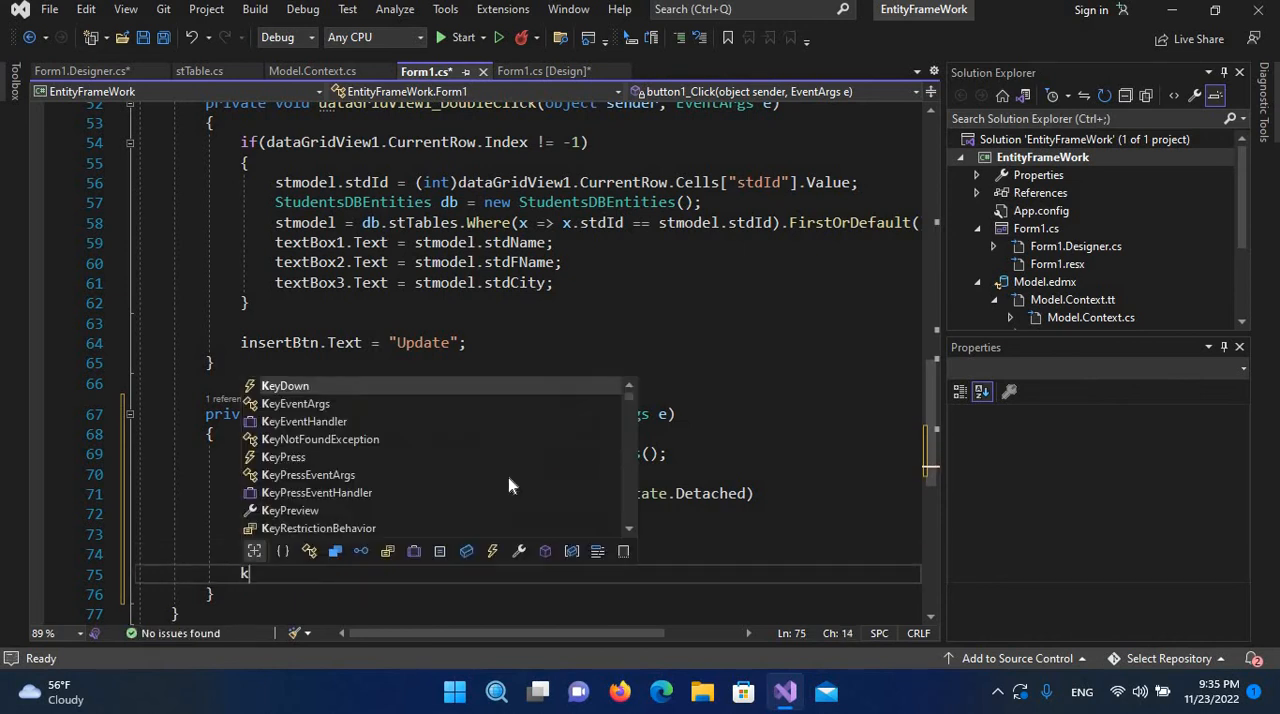
type("opulateDataGridView")
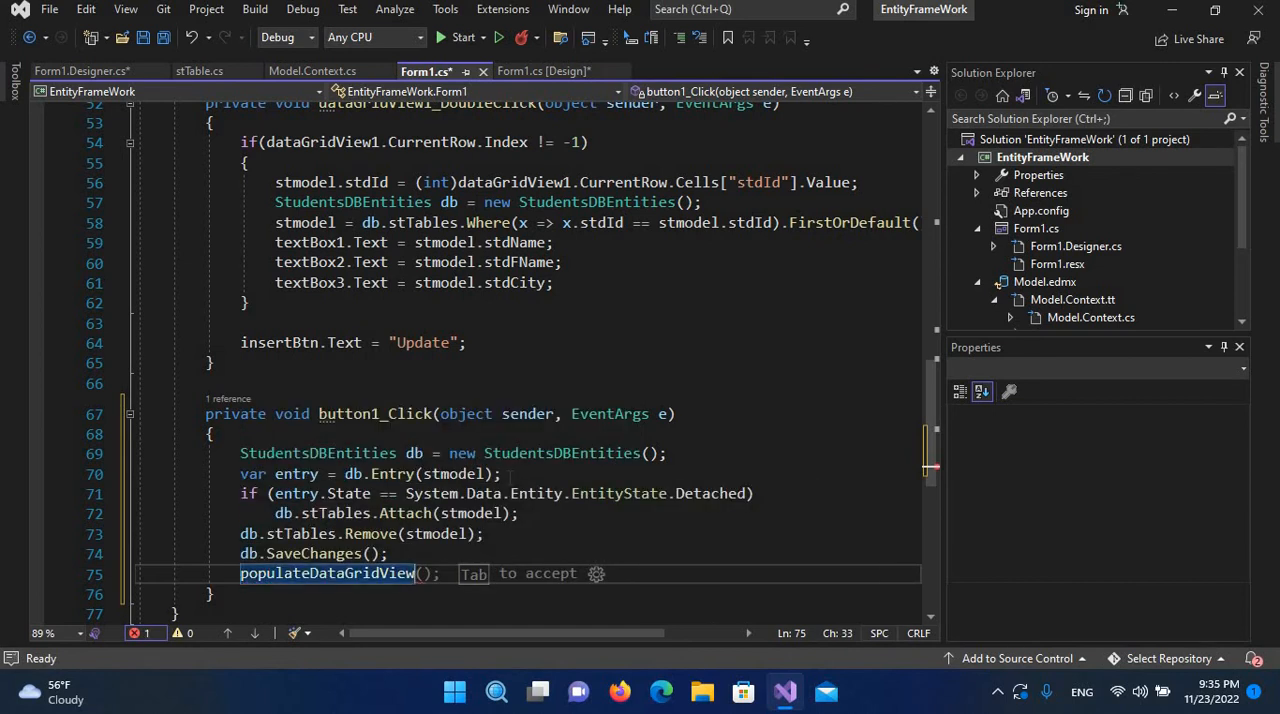
key("Tab")
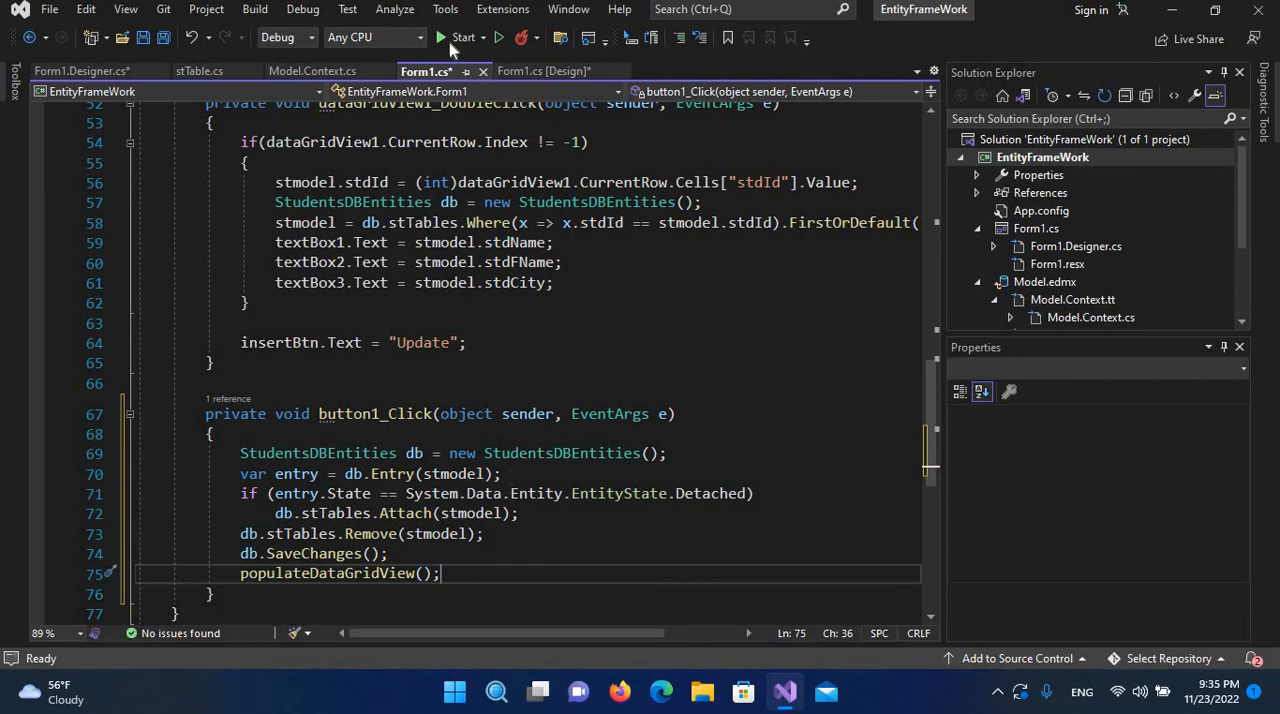
Step: Run the form and delete the Asad student record (7)
left_click(458, 37)
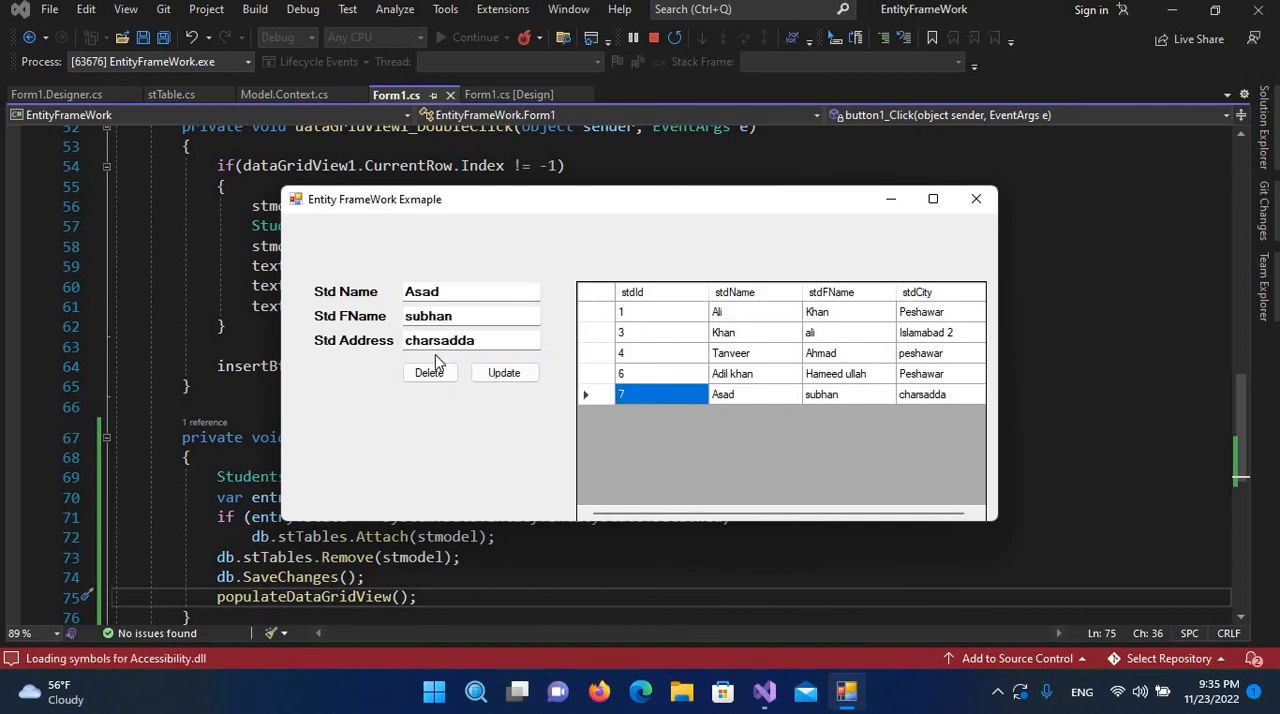
left_click(429, 372)
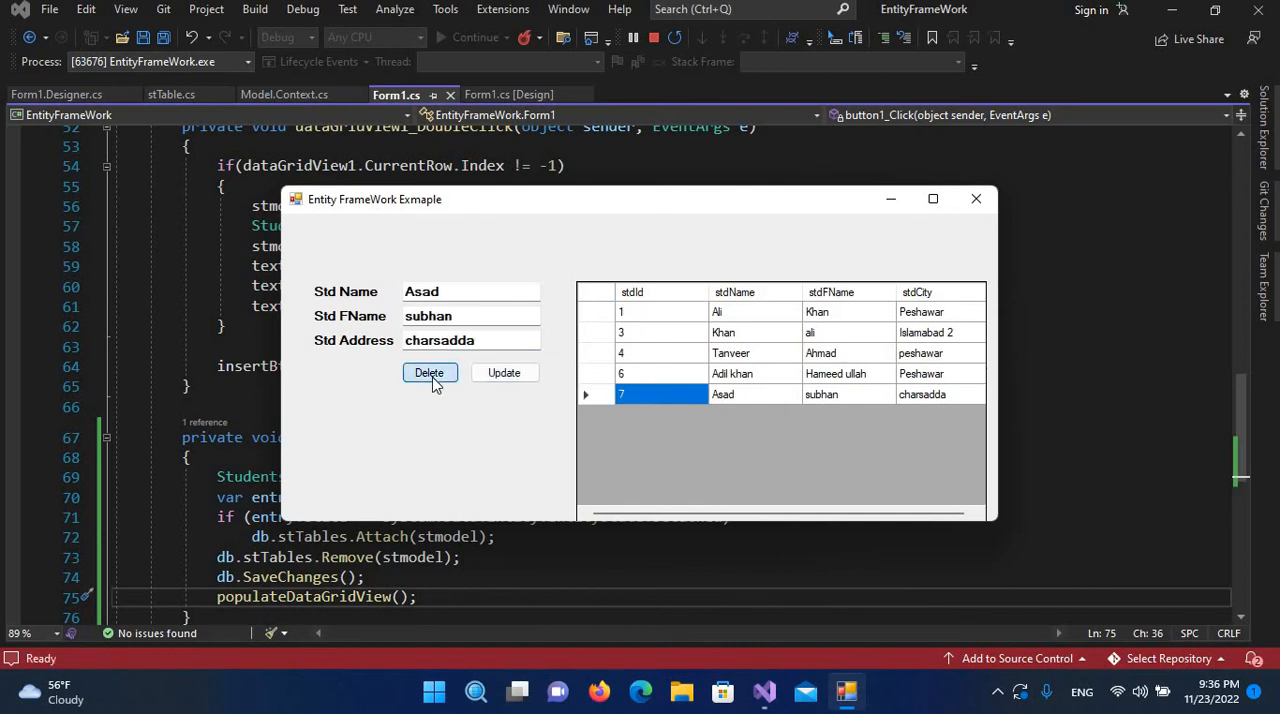
left_click(429, 372)
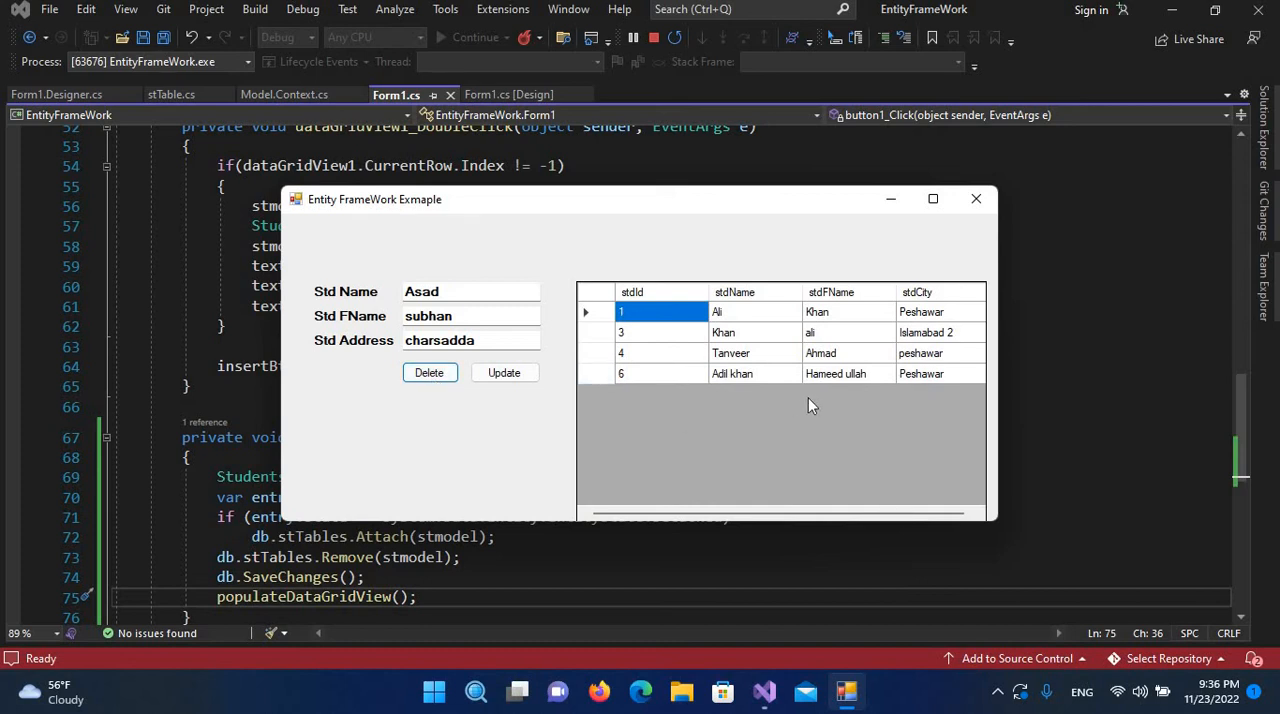
mouse_move(668, 400)
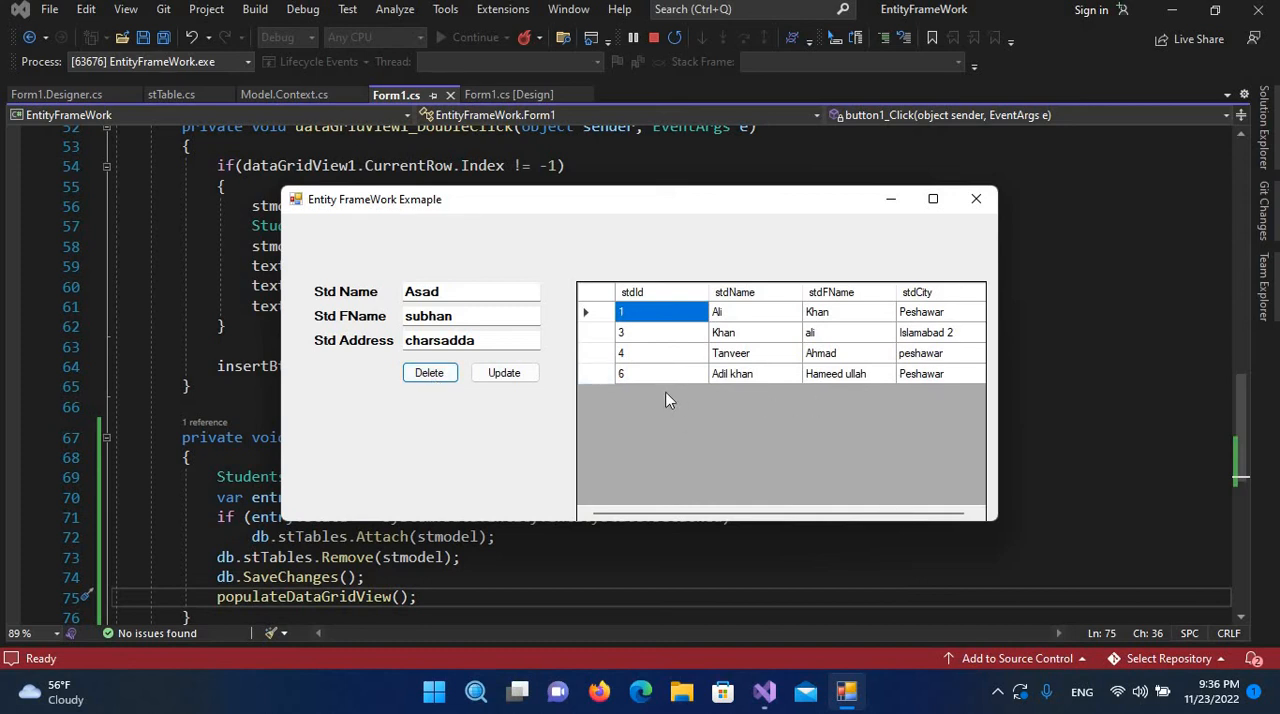
left_click(660, 373)
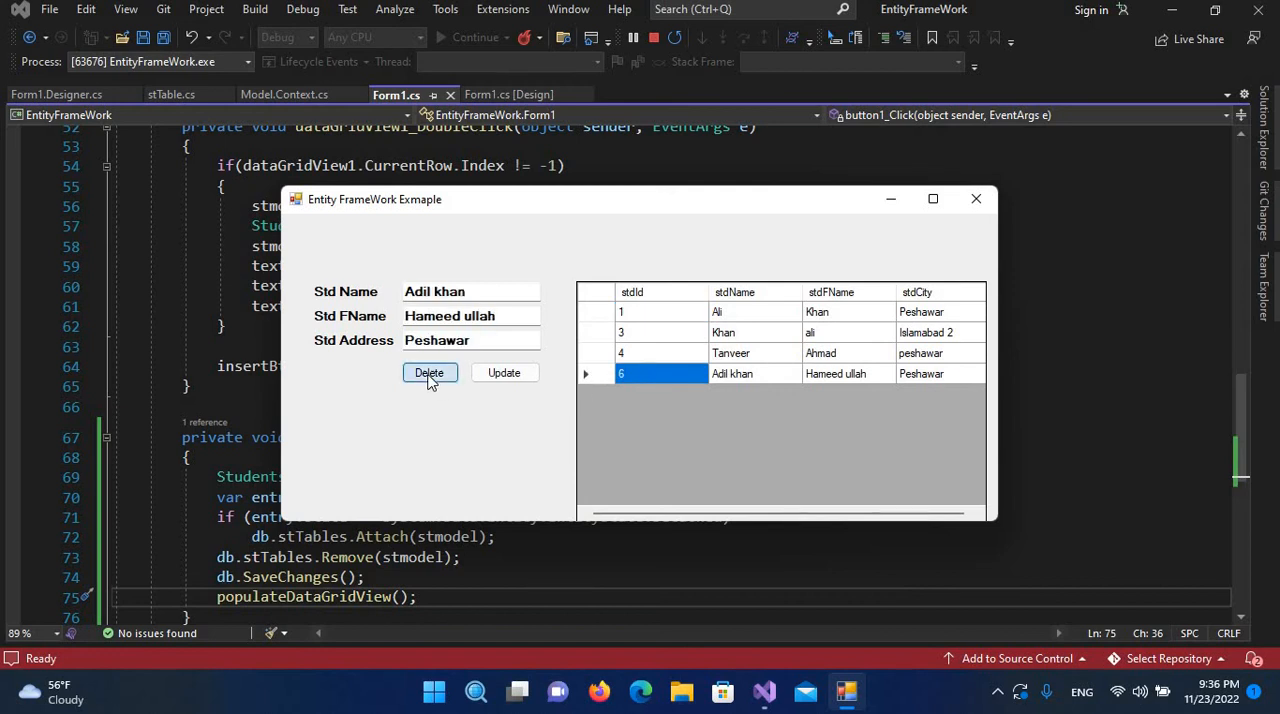
left_click(429, 372)
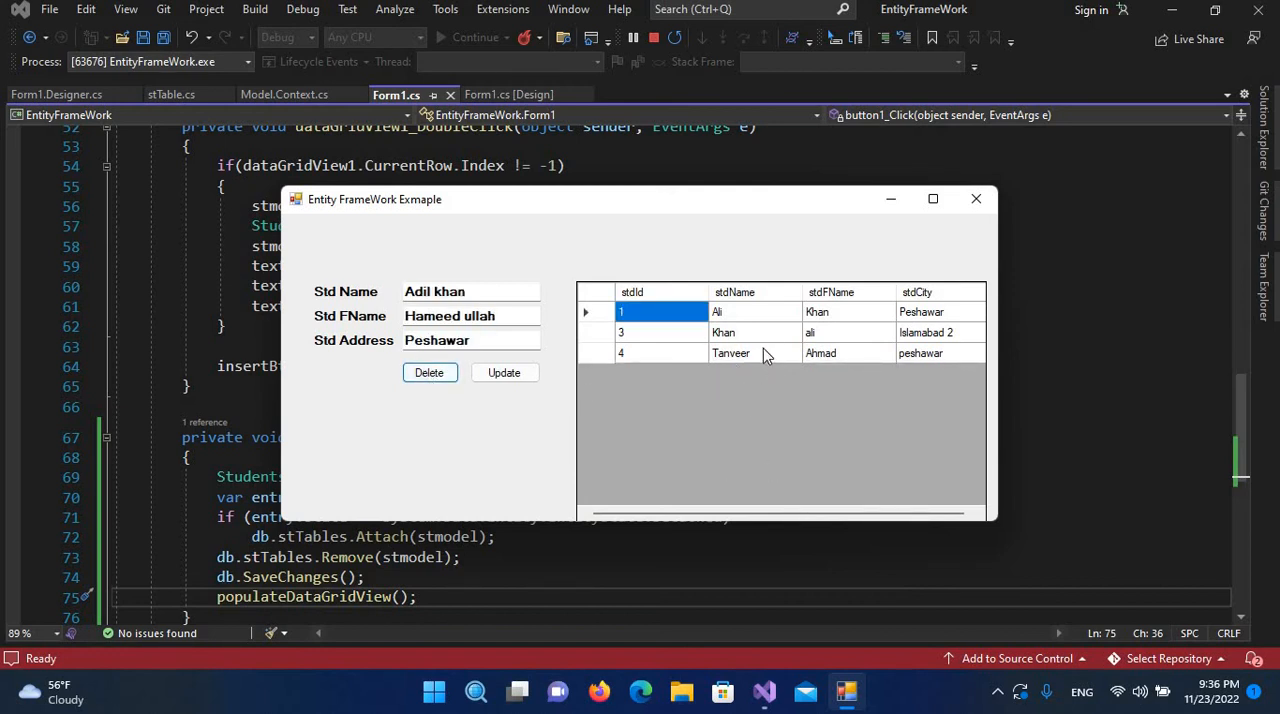
left_click(730, 352)
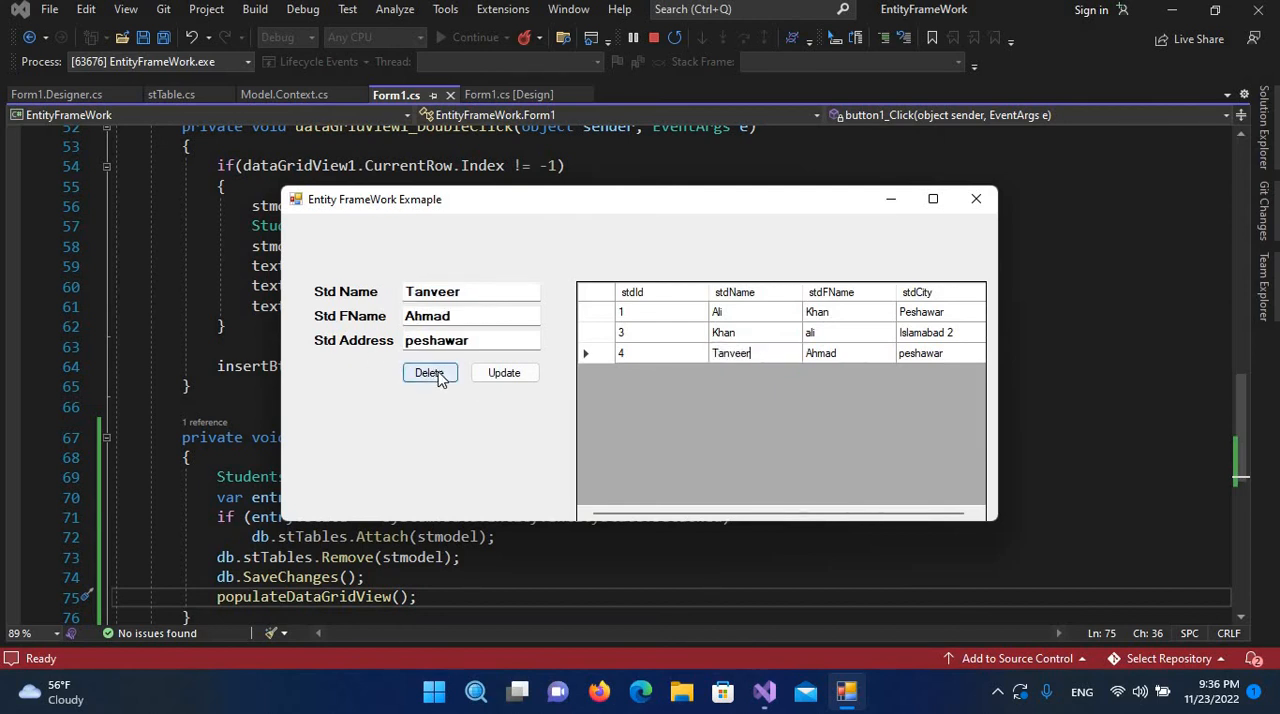
left_click(429, 372)
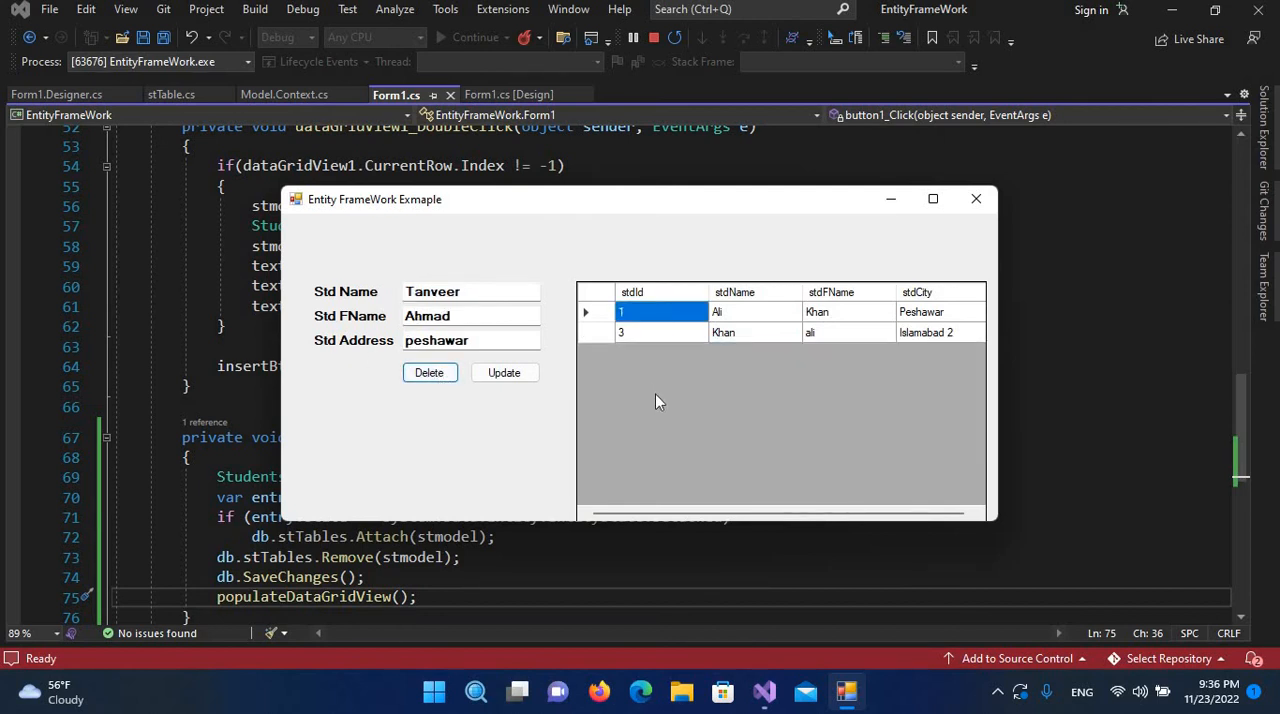